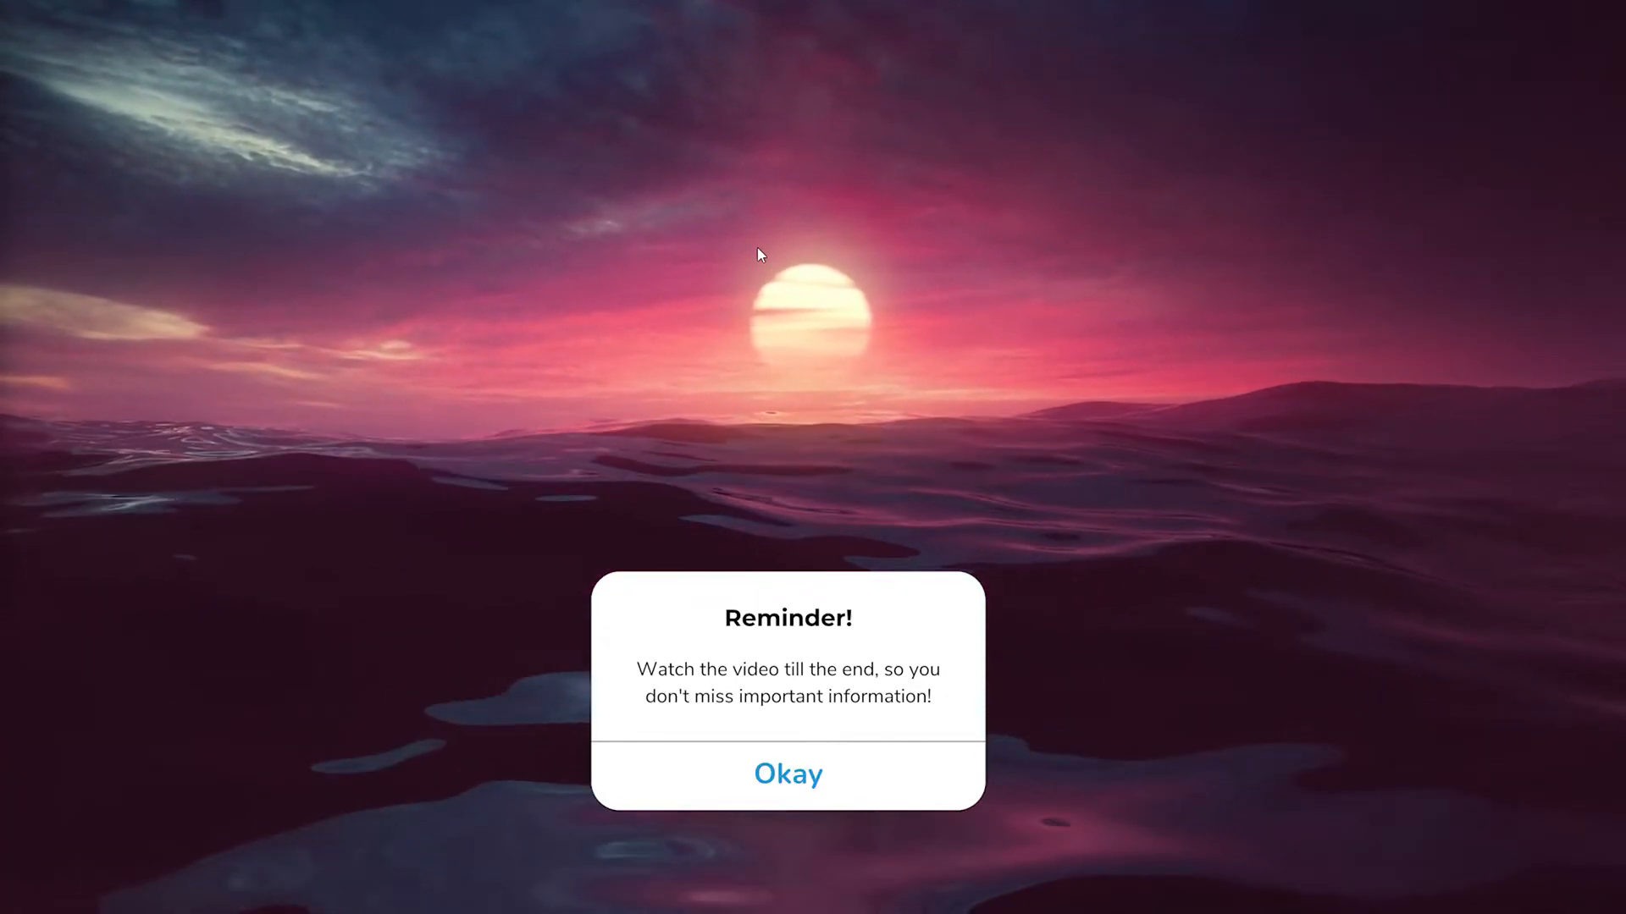
# Launch Steam from the taskbar and go to your own community profile page.
pyautogui.click(787, 774)
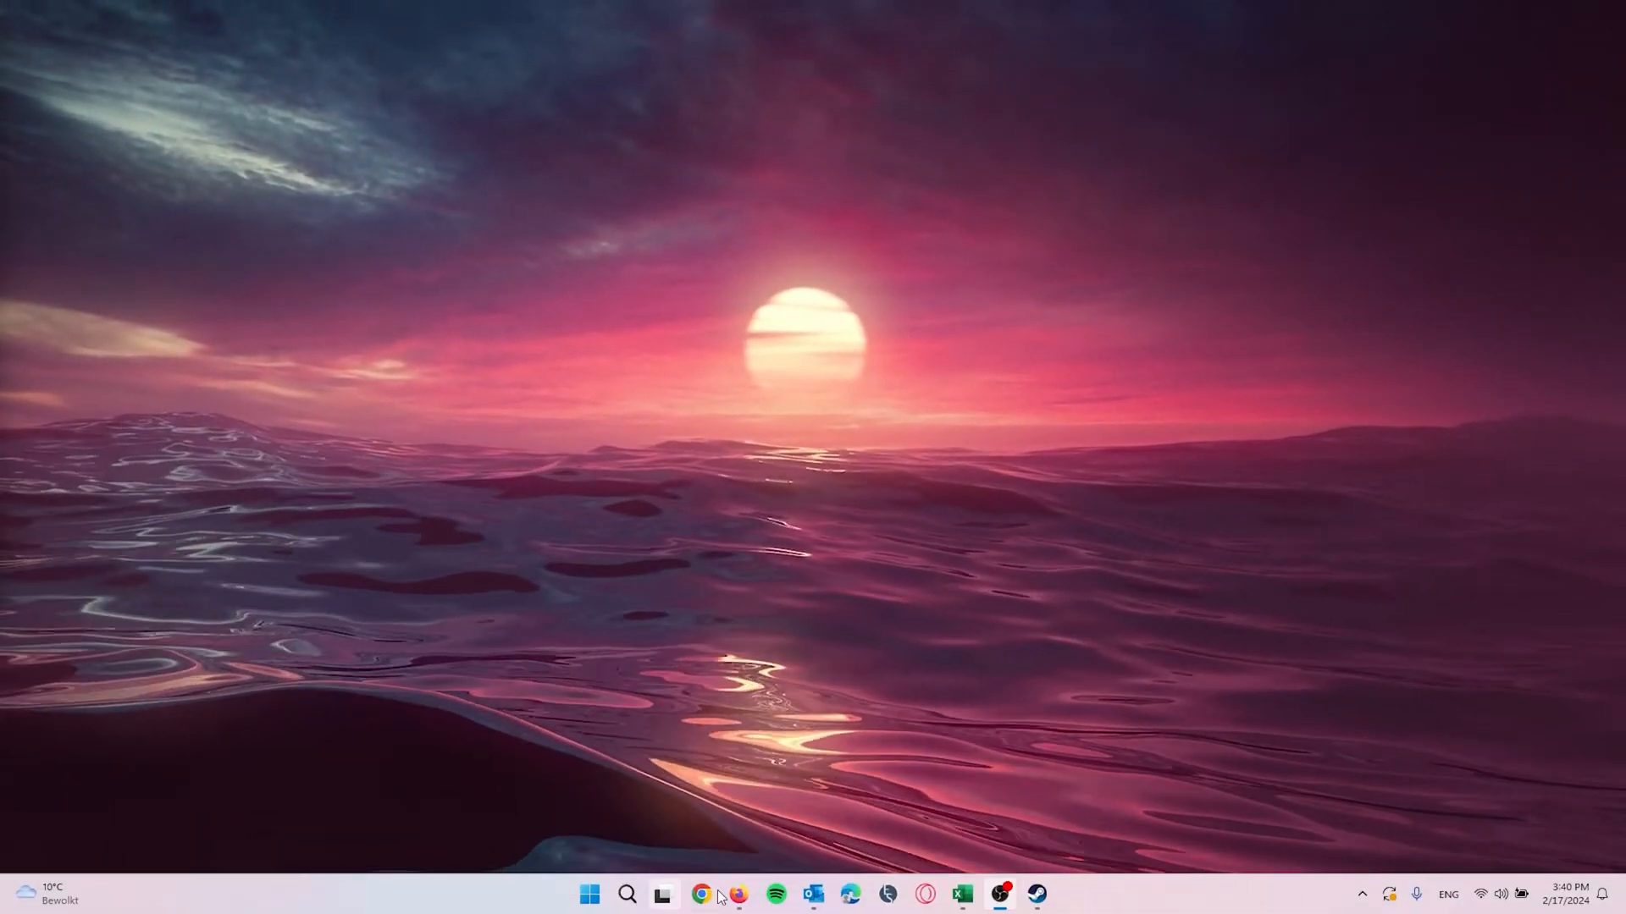
pyautogui.click(1036, 895)
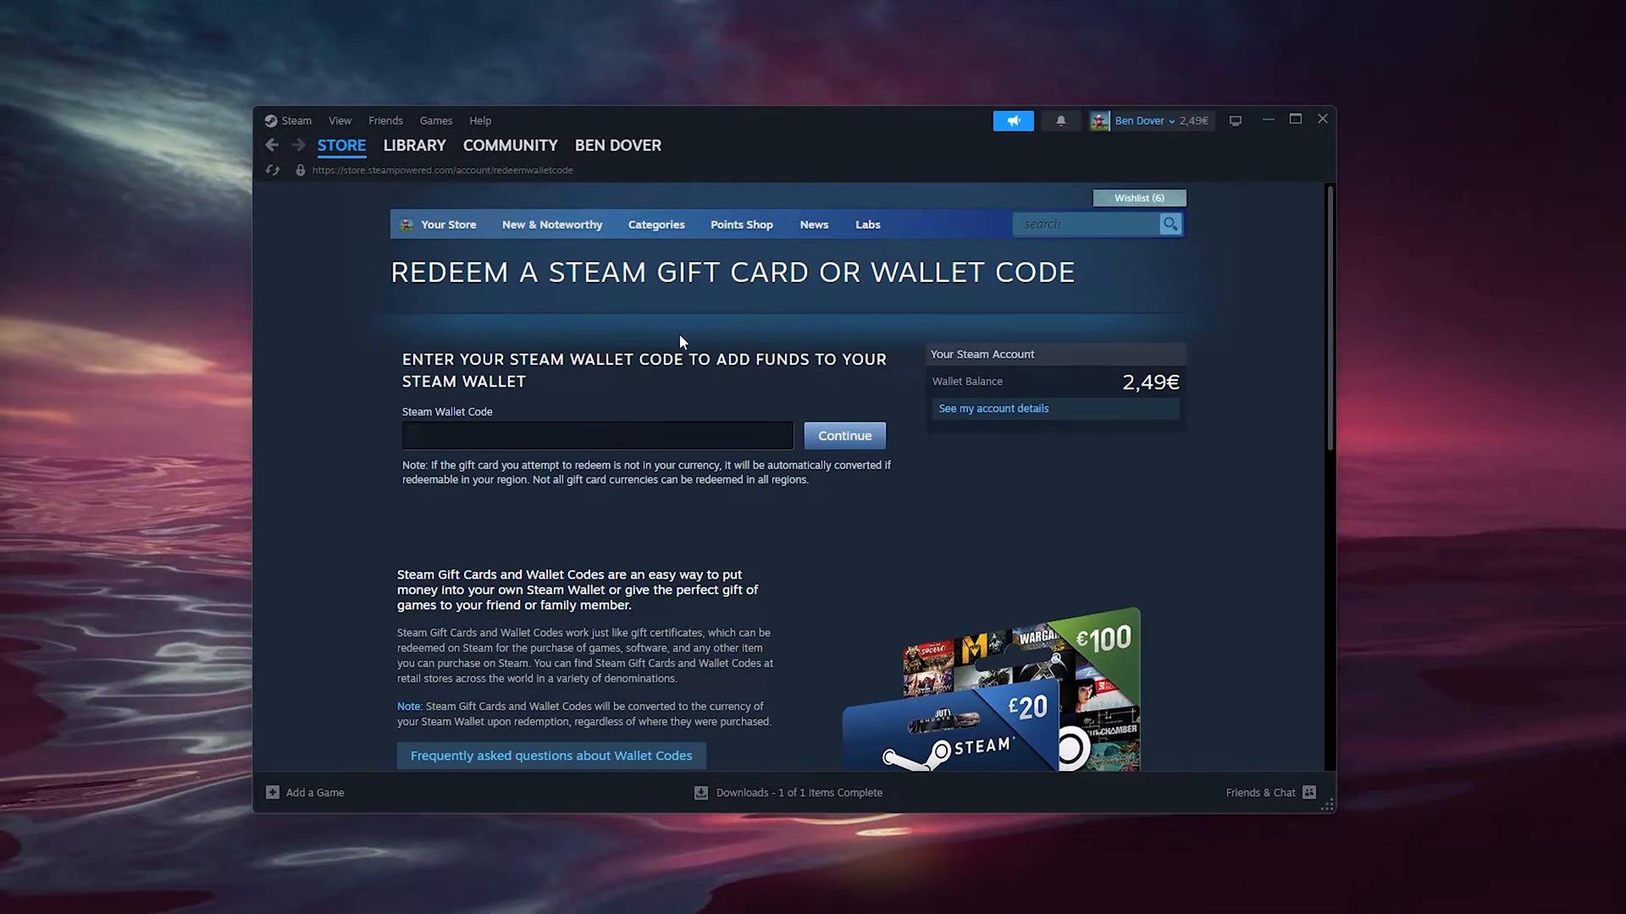
pyautogui.click(616, 146)
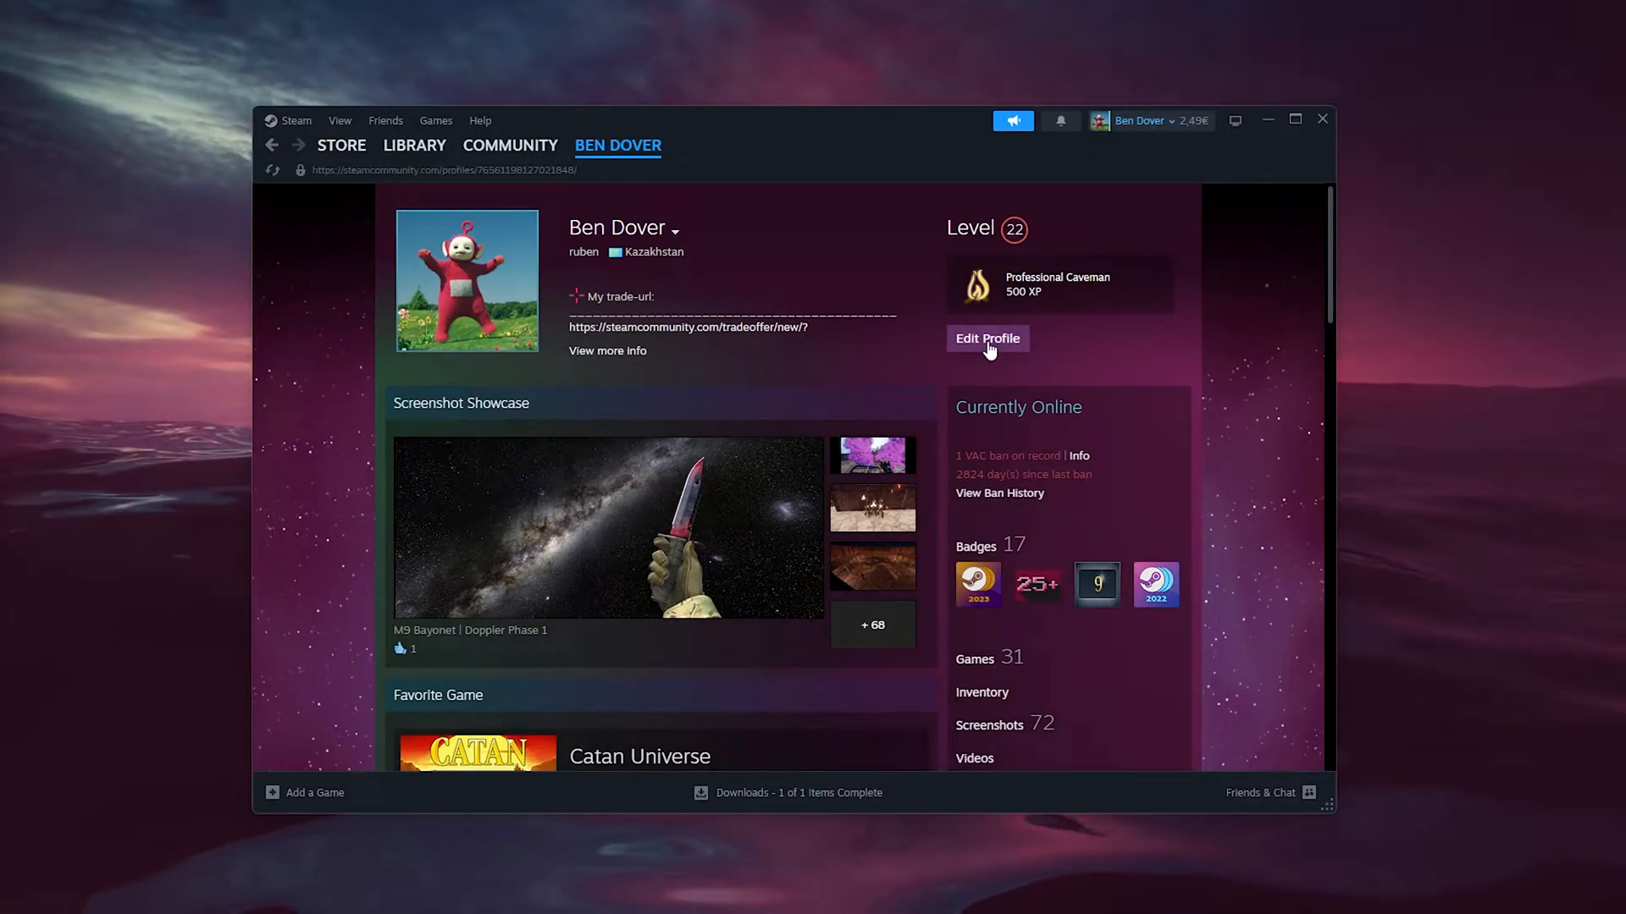
# Go to Edit Profile's Privacy Settings and confirm My profile visibility is Public.
pyautogui.click(986, 339)
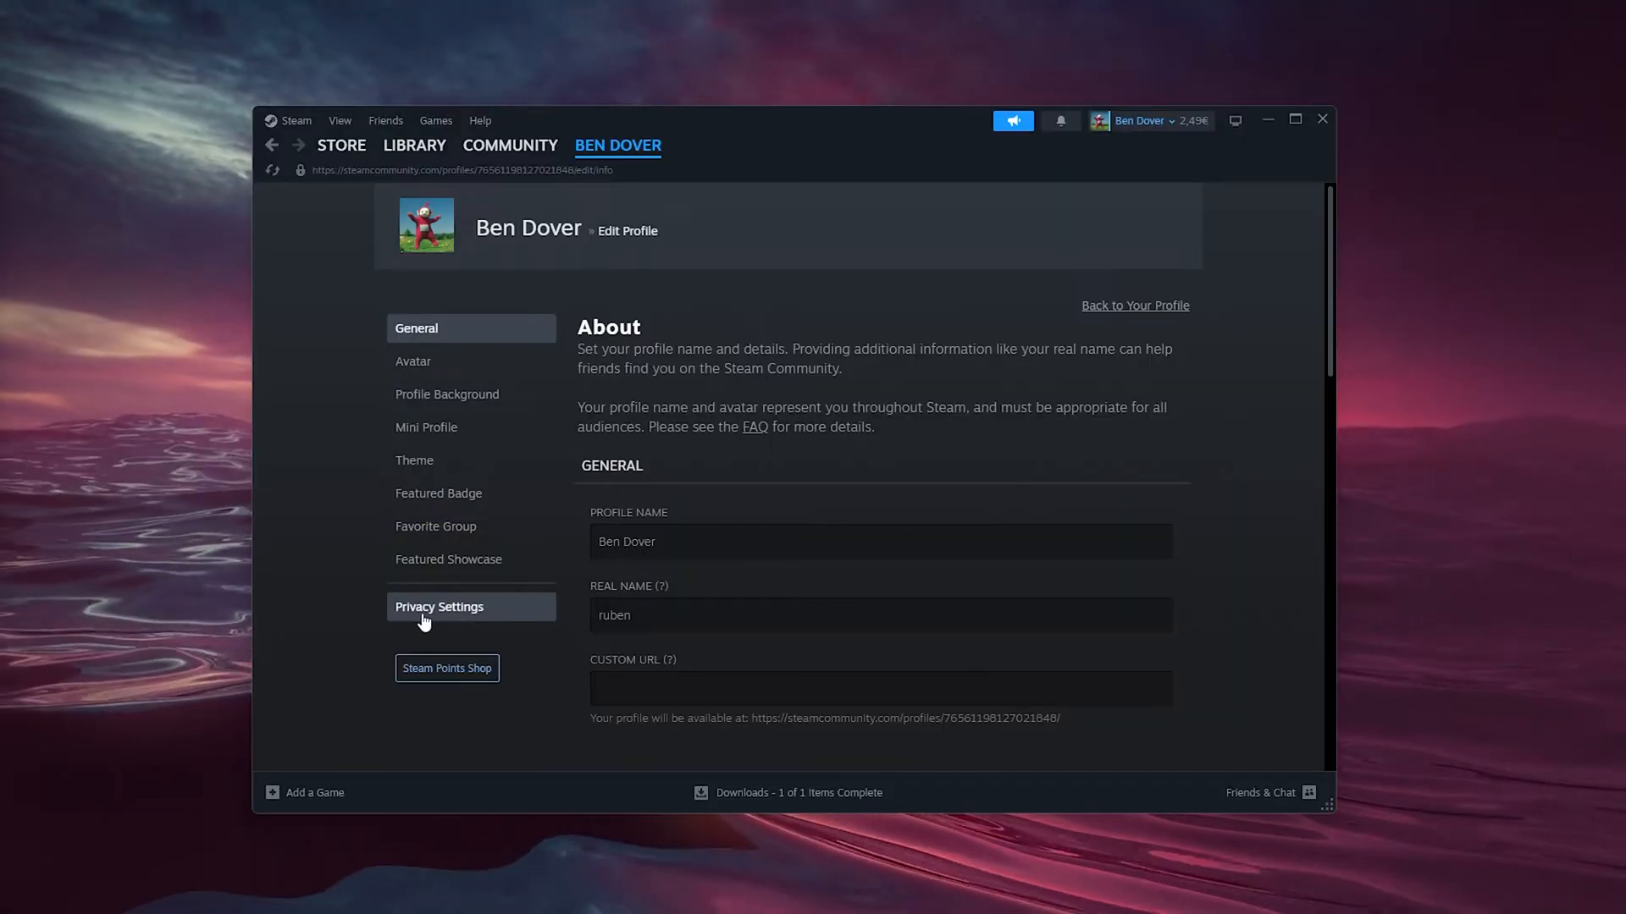
pyautogui.click(439, 606)
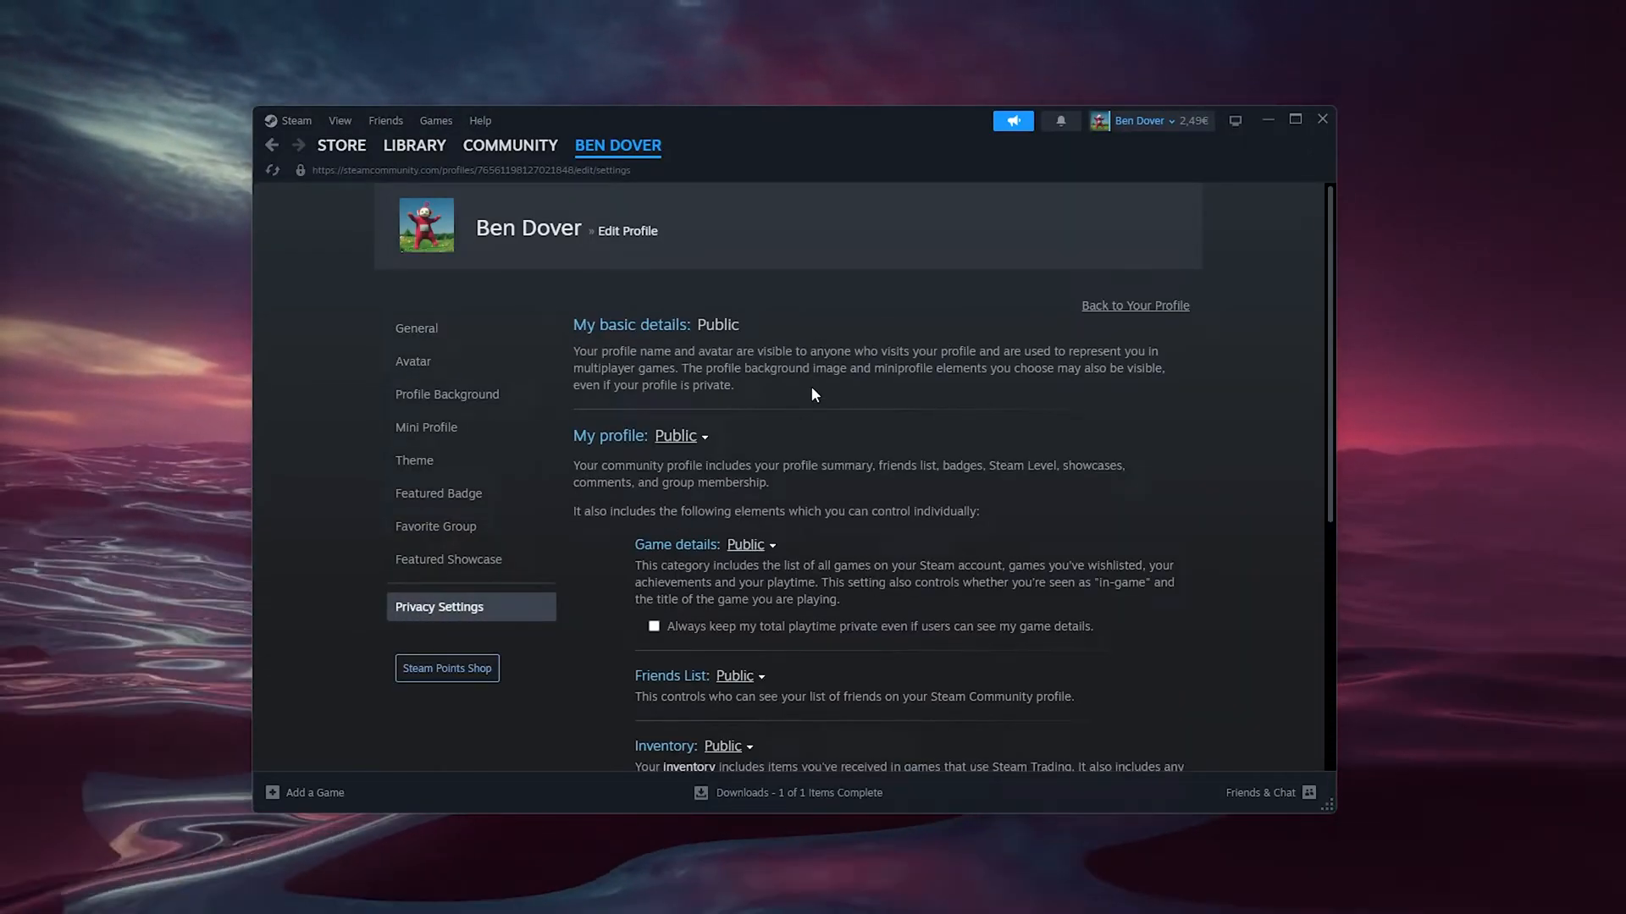
pyautogui.click(676, 435)
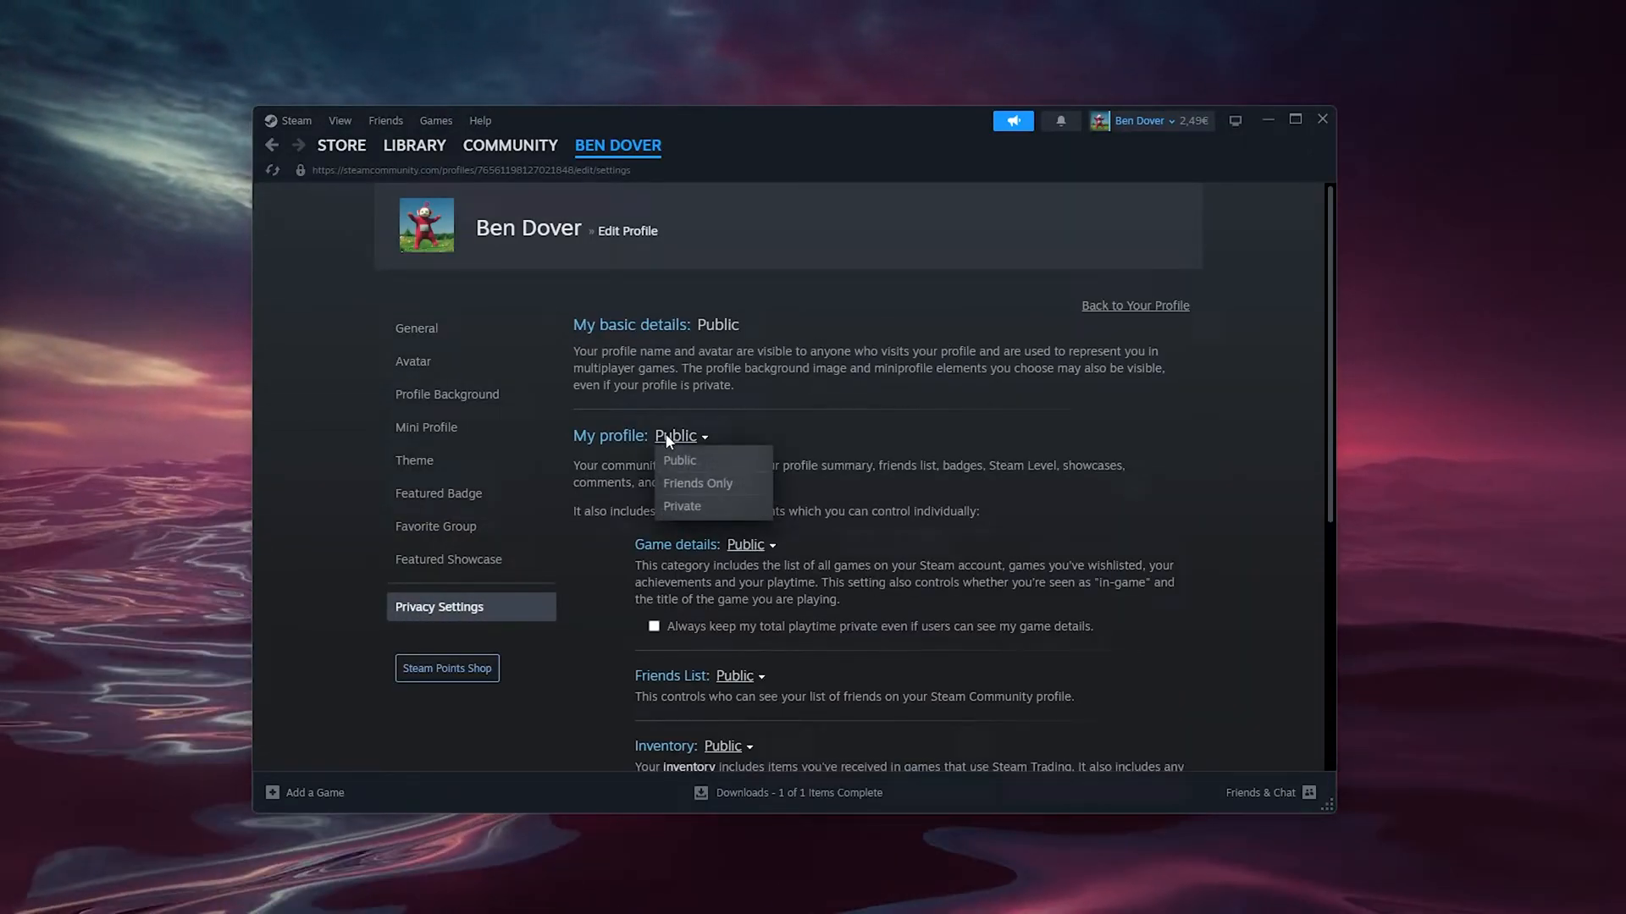
# Toggle the Steam Gifts private checkbox on and back off, leaving it unchecked.
pyautogui.scroll(-3)
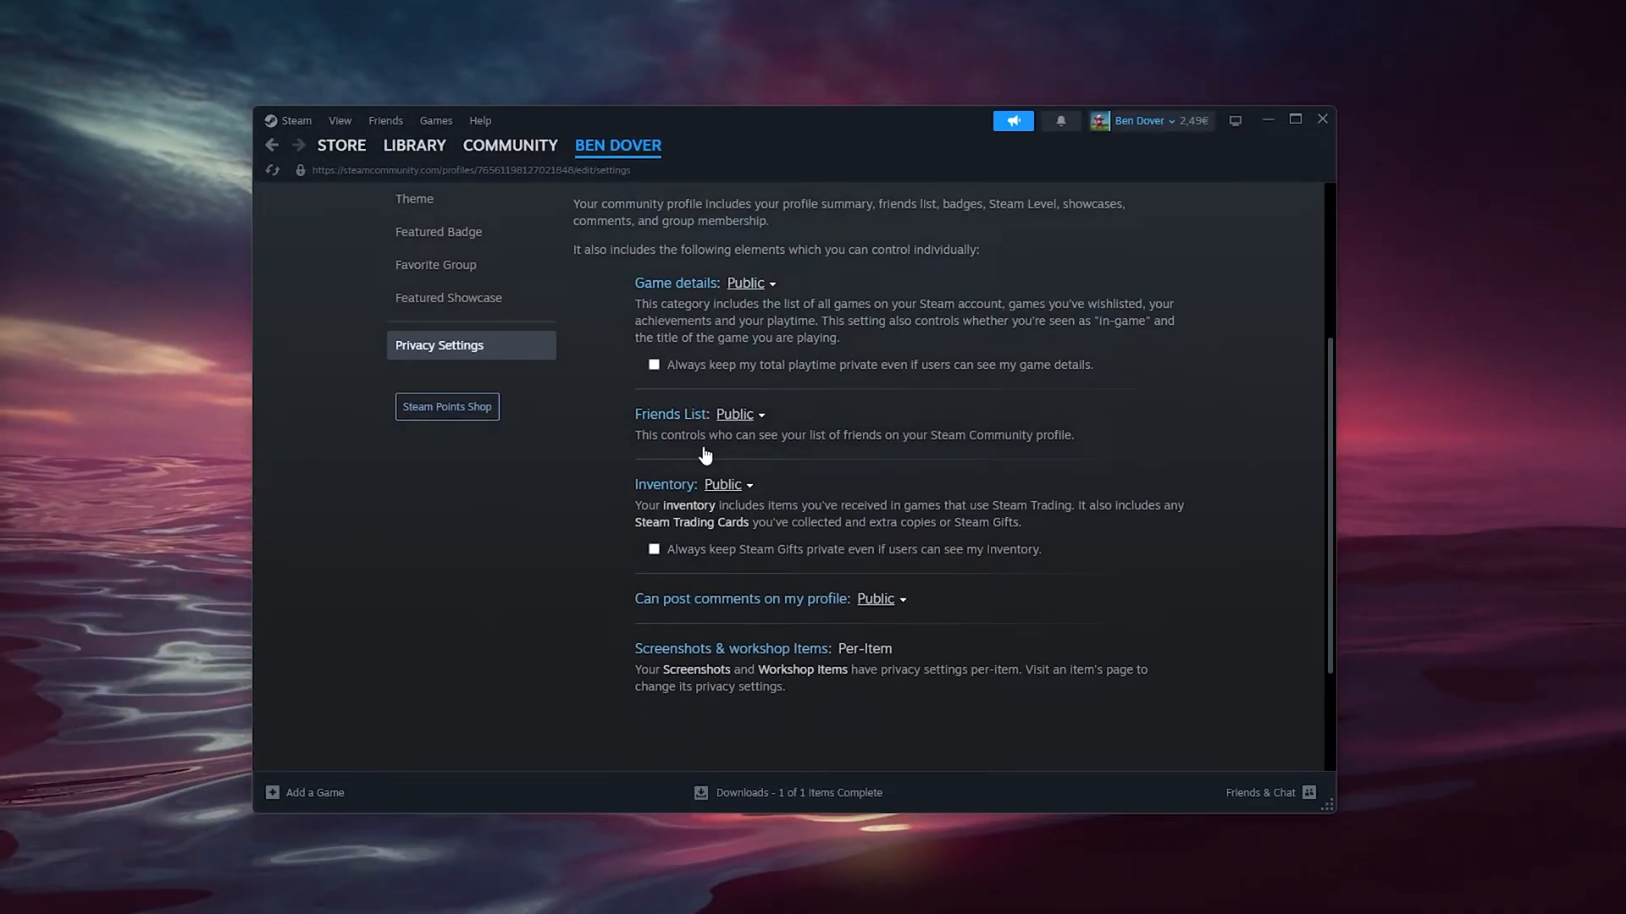
pyautogui.scroll(-3)
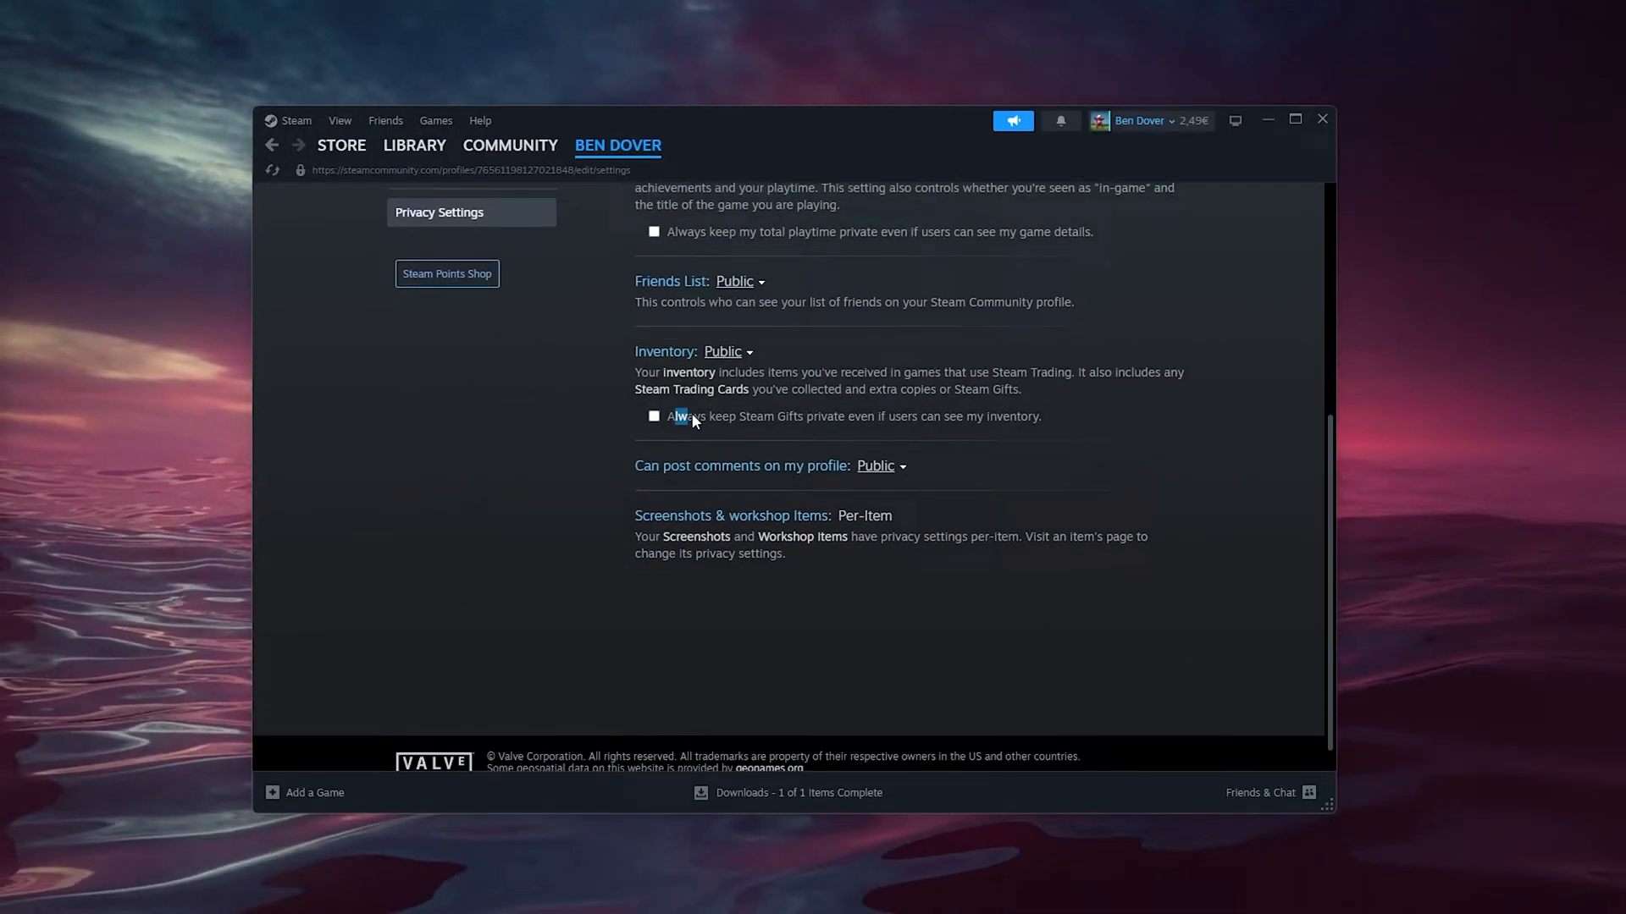
pyautogui.click(654, 416)
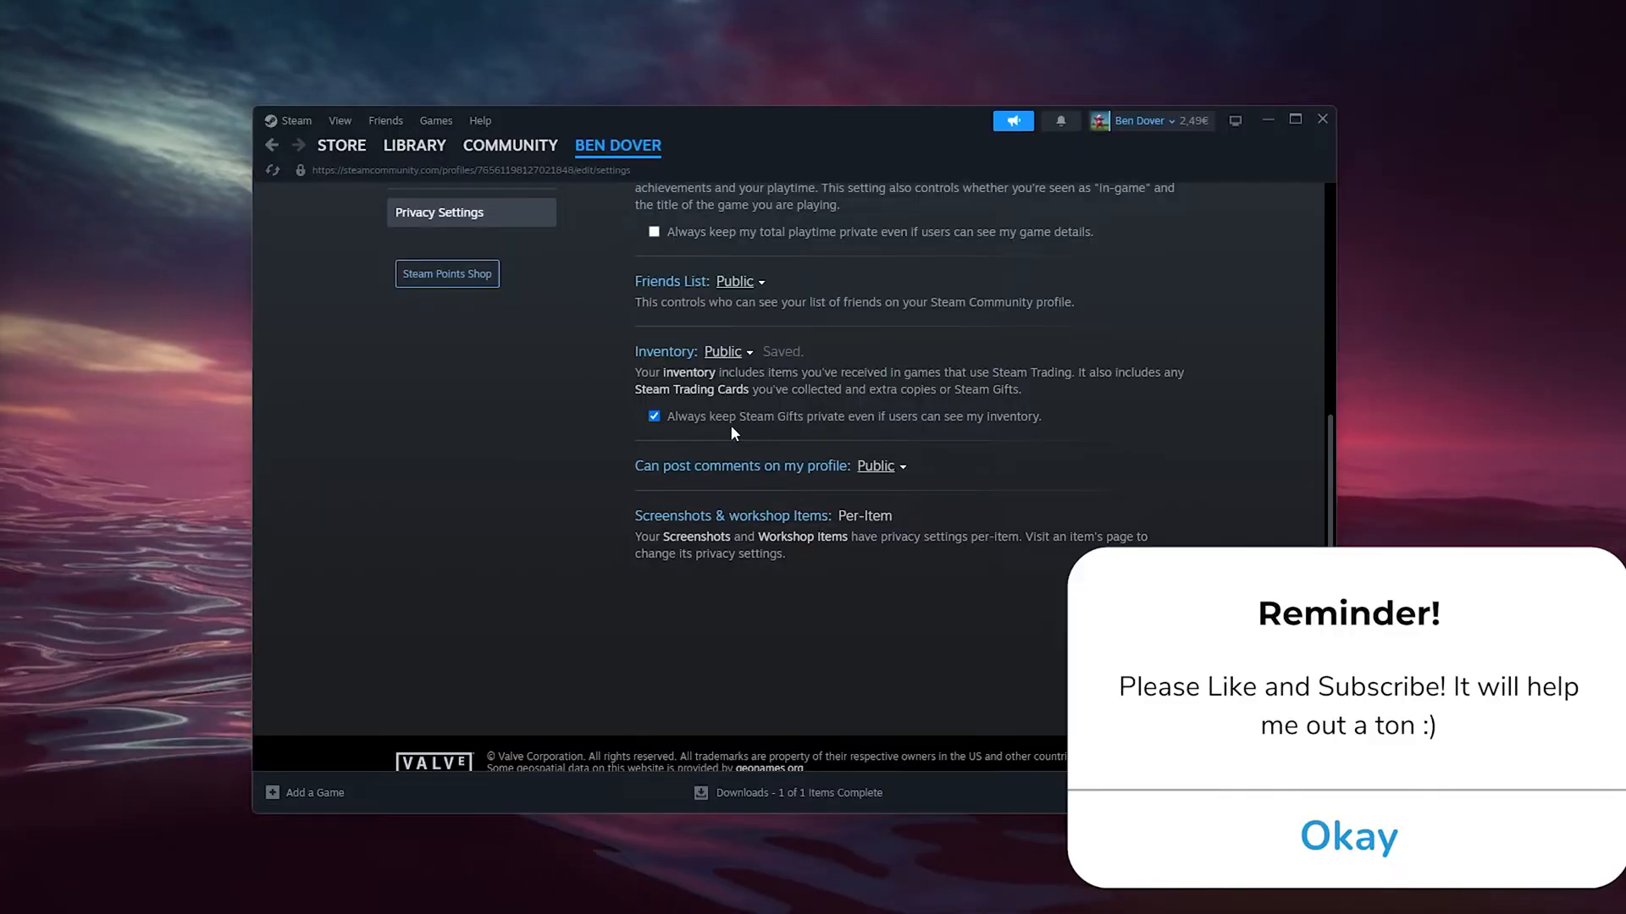
pyautogui.click(654, 416)
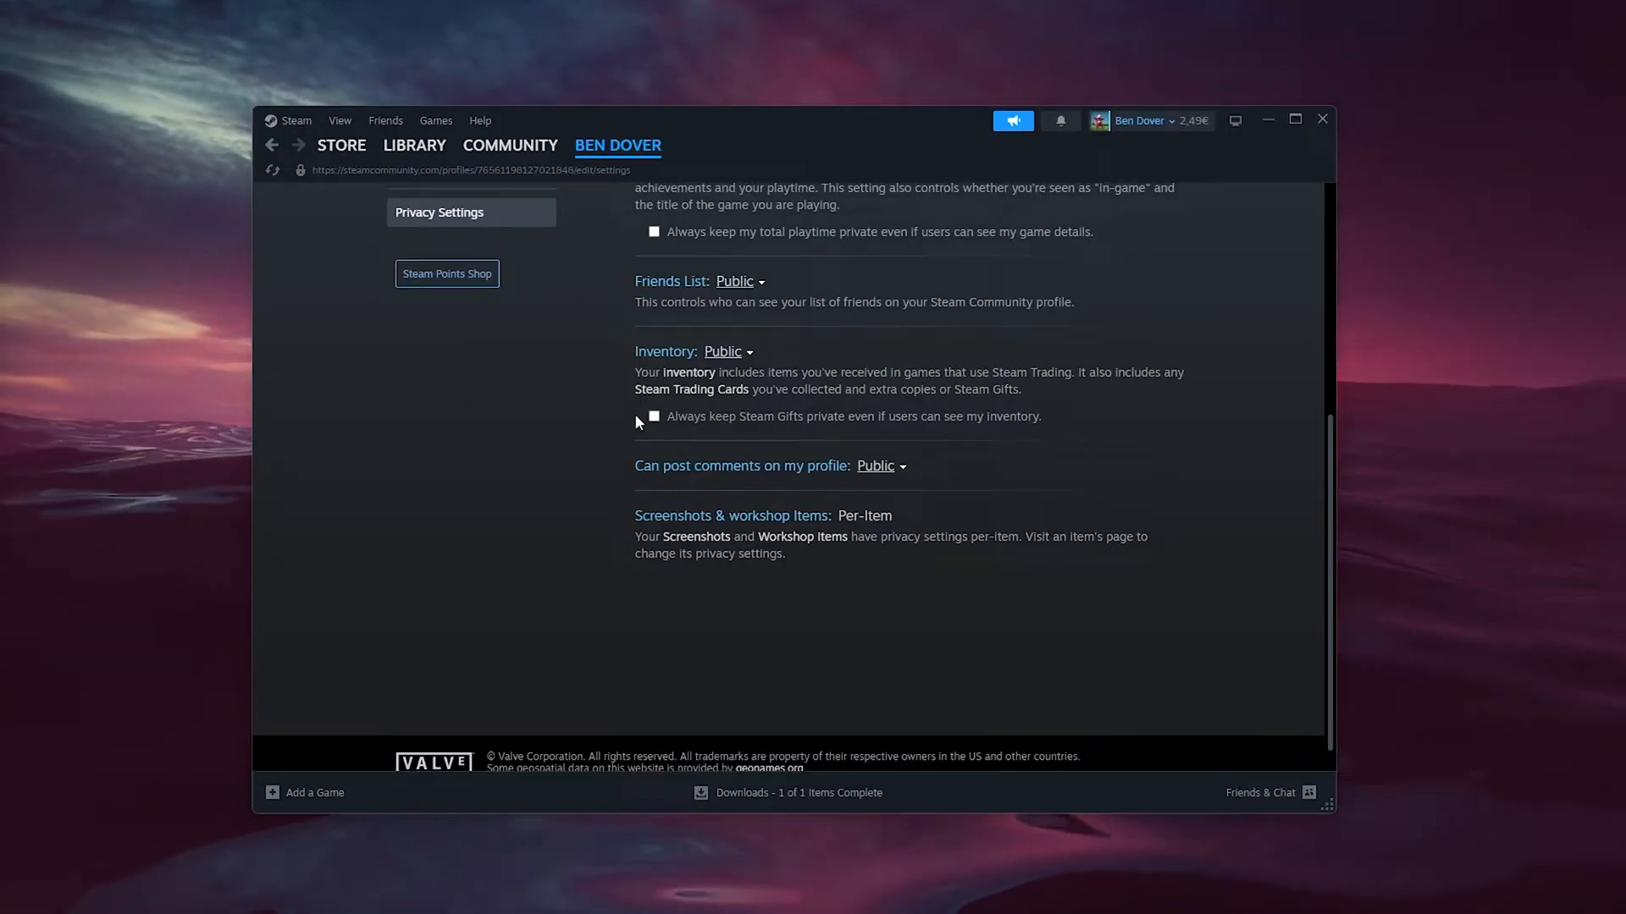
# Go to your item Inventory and then to the Trade Offers page.
pyautogui.click(617, 146)
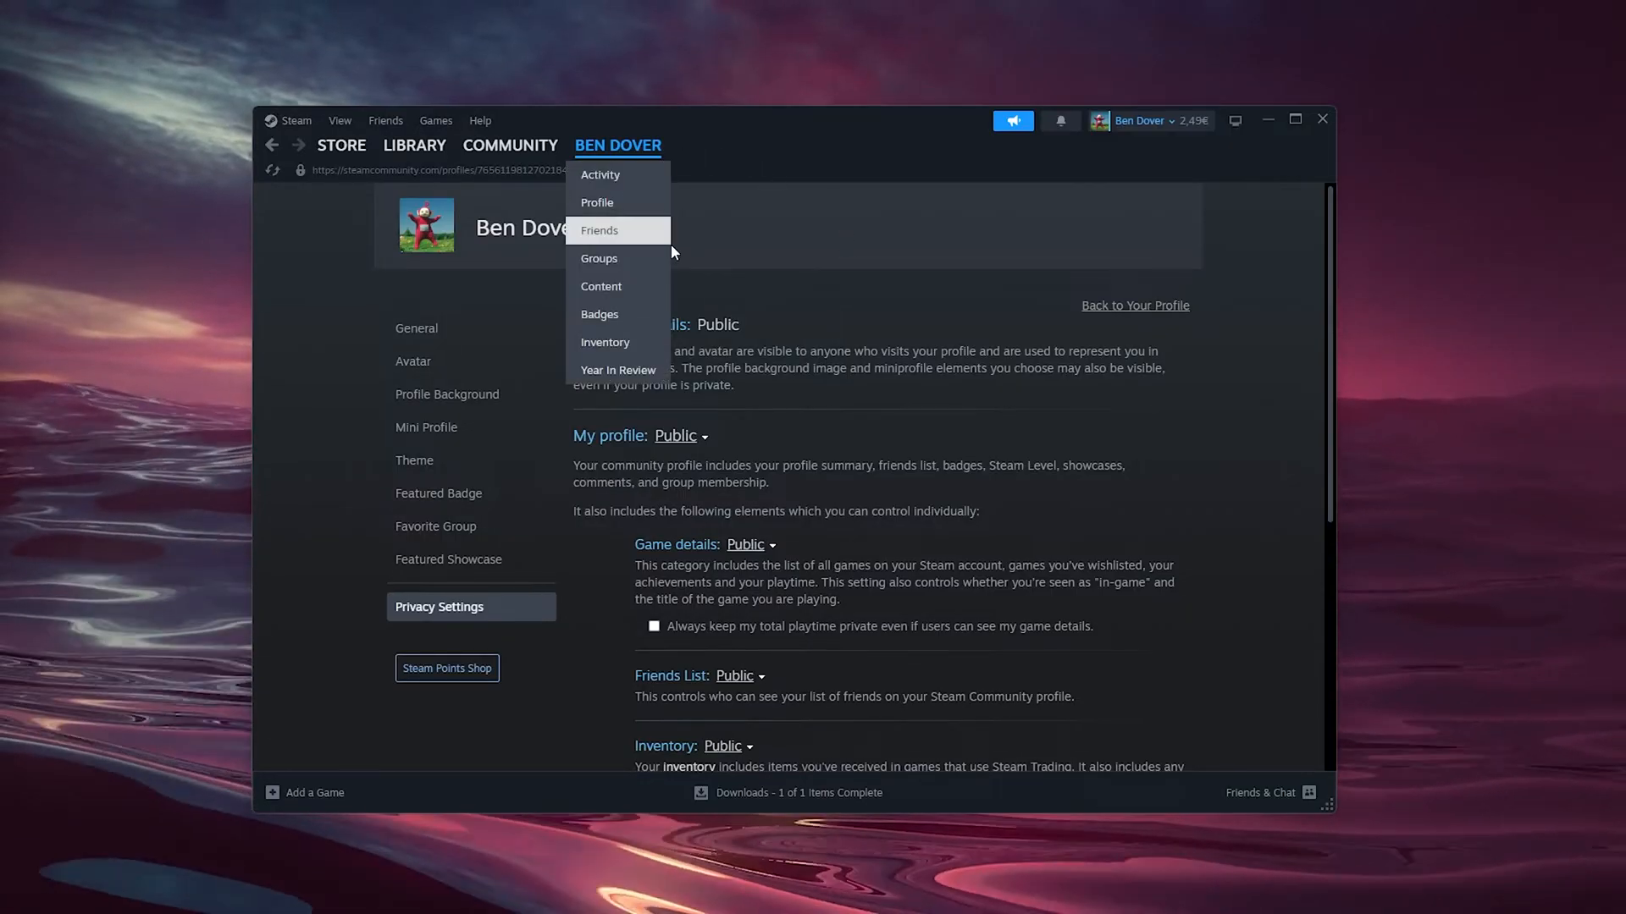
pyautogui.click(604, 342)
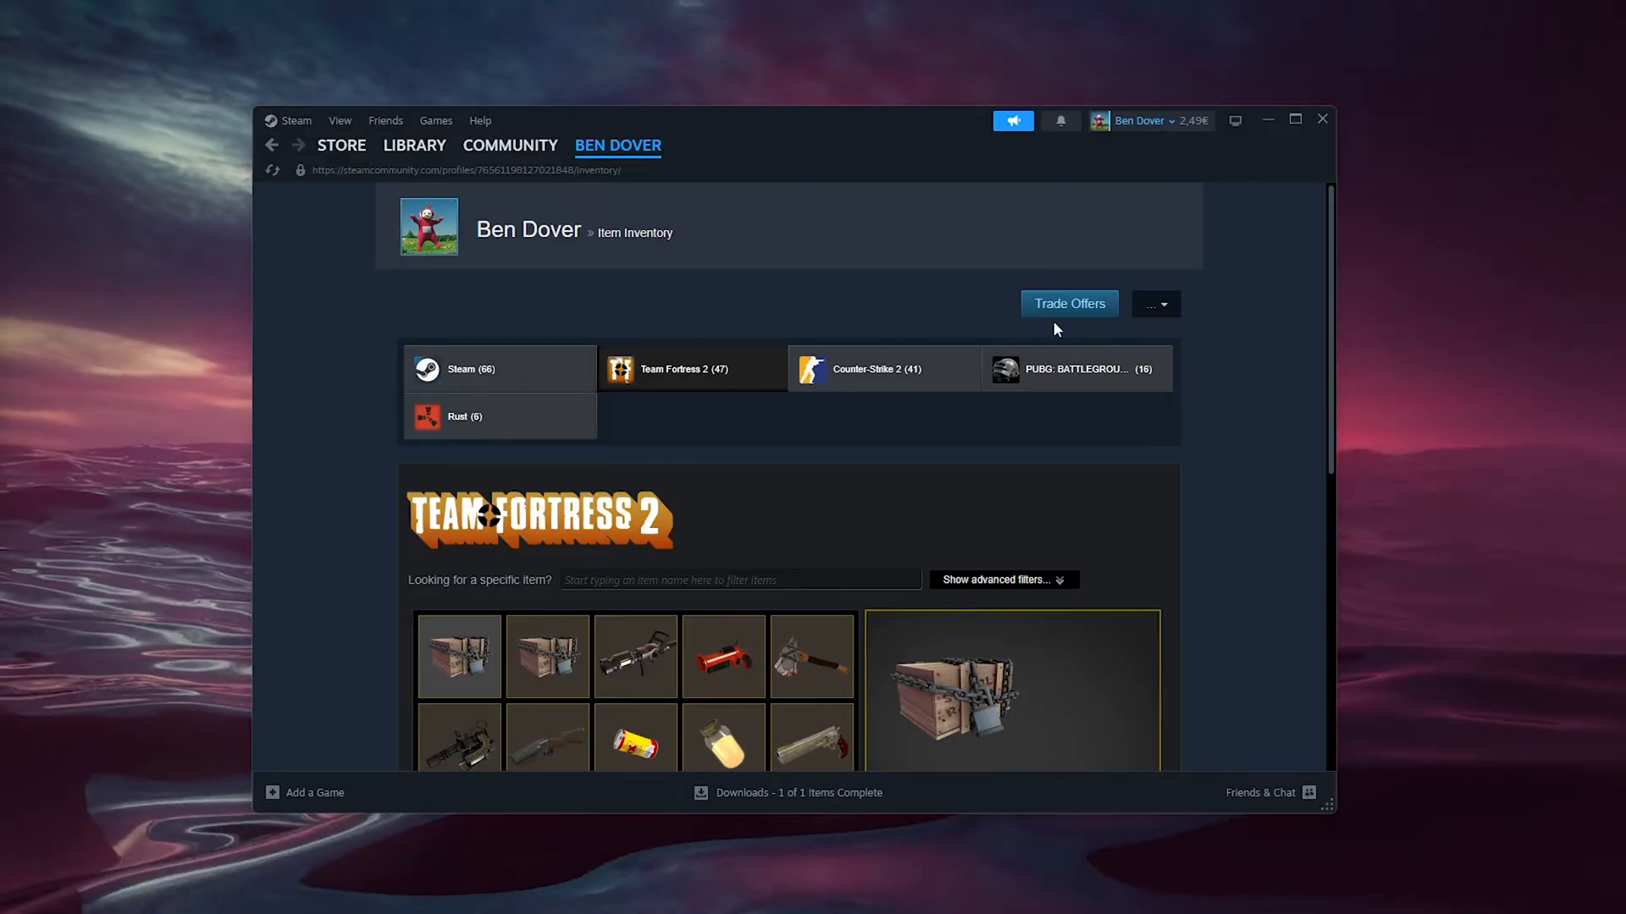
pyautogui.click(1069, 303)
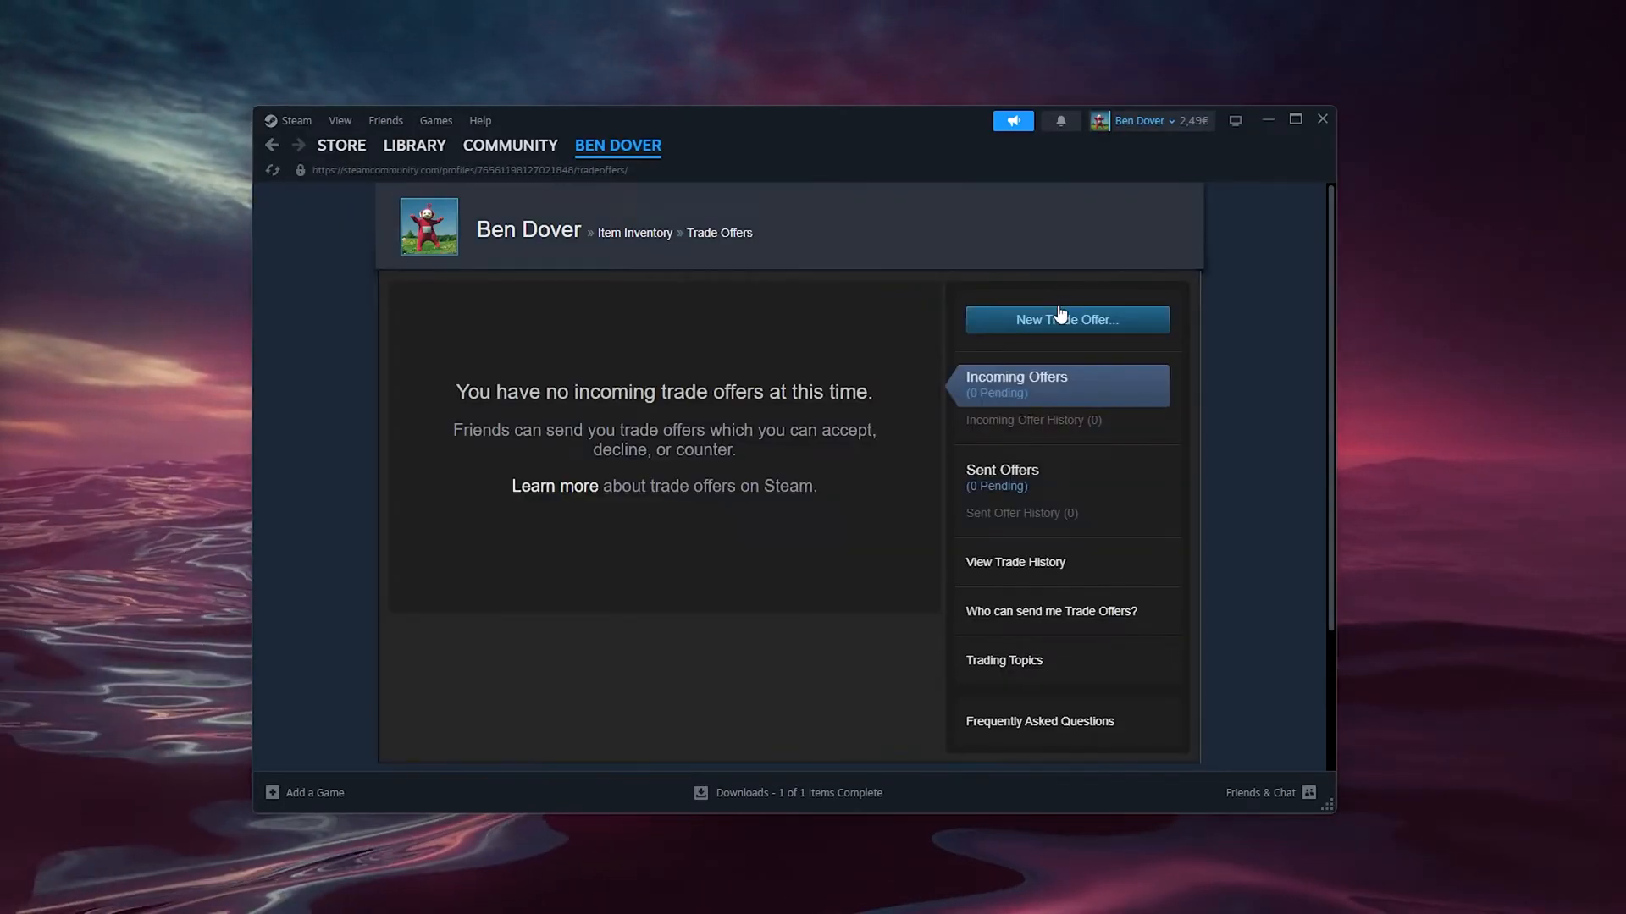
pyautogui.moveTo(885, 659)
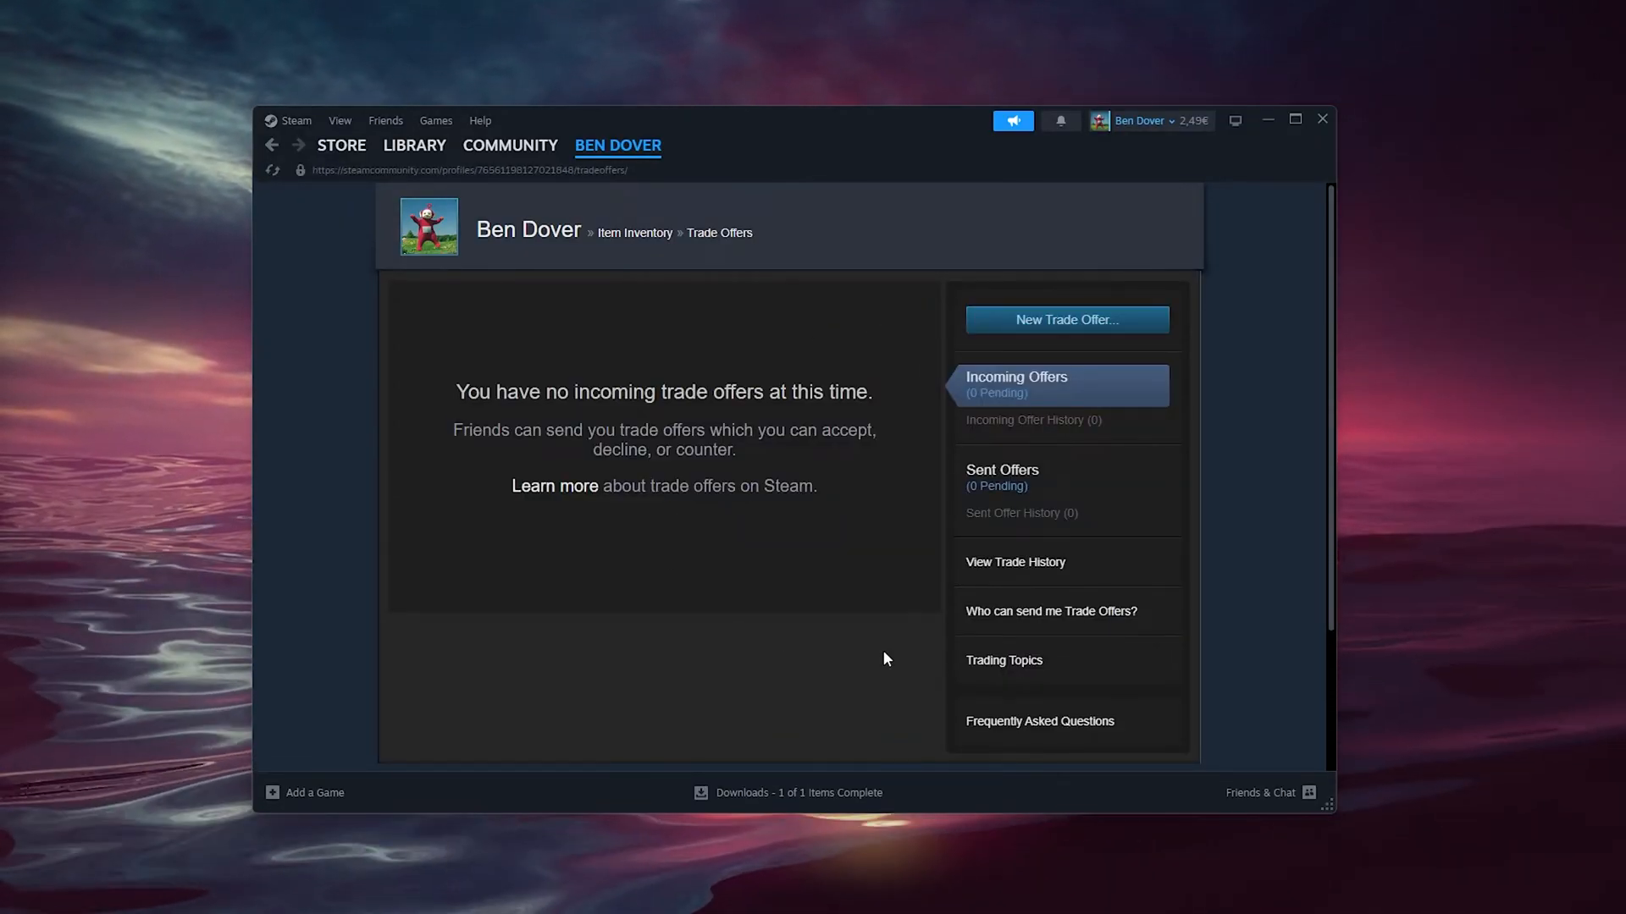
pyautogui.moveTo(1002, 620)
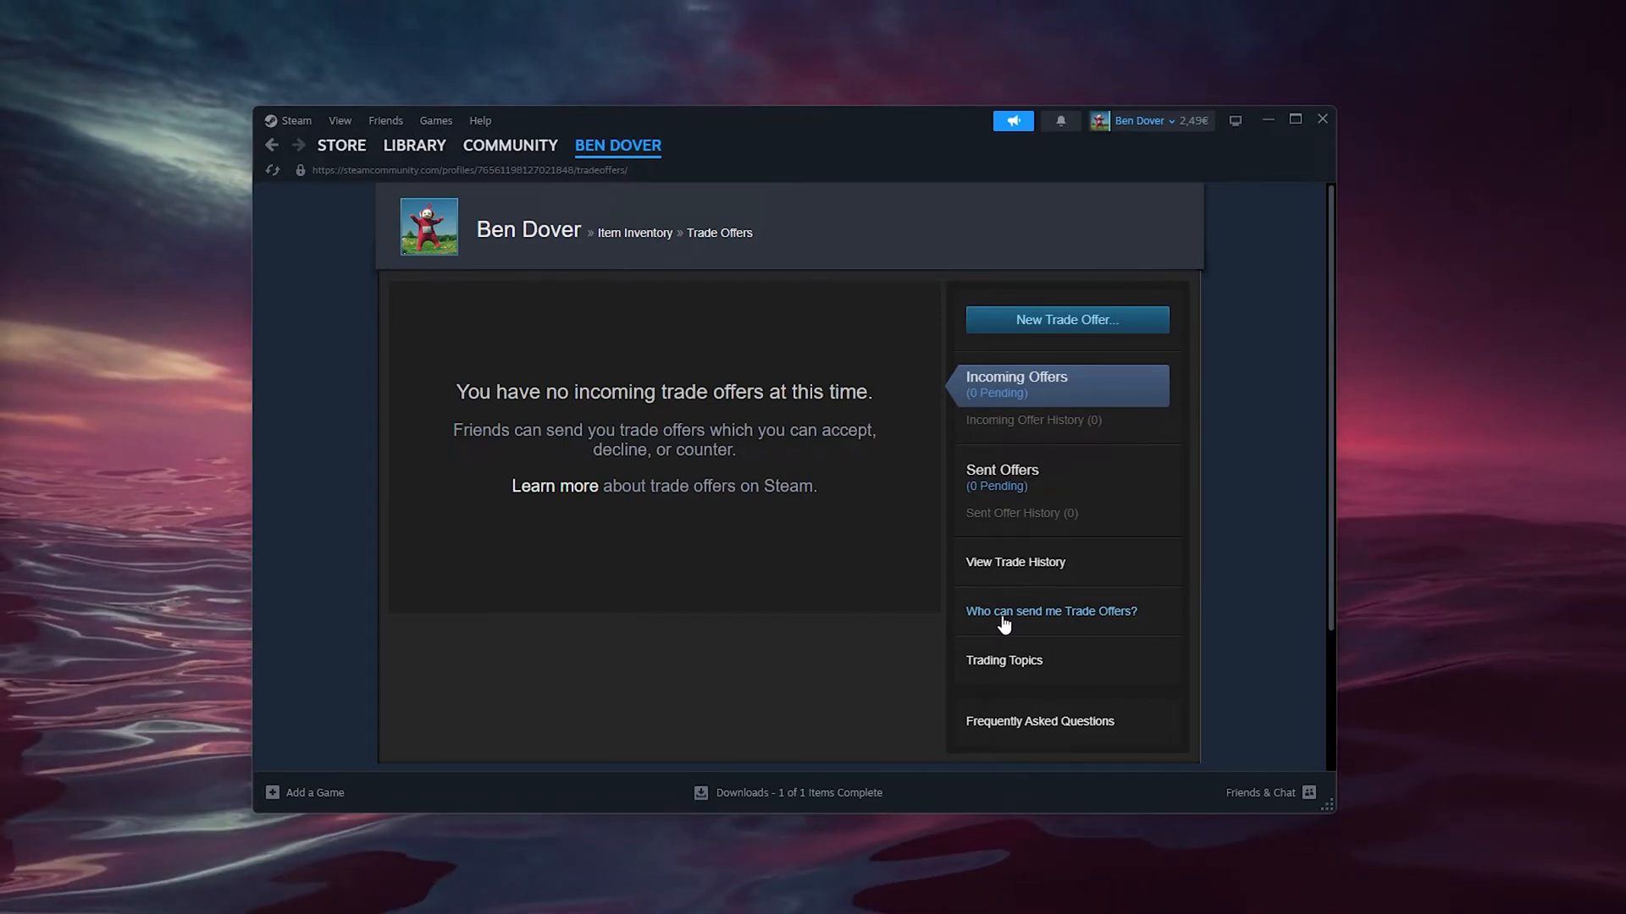
# Show the 'Who can send me Trade Offers?' page and reach its Third-Party Sites section.
pyautogui.click(1050, 612)
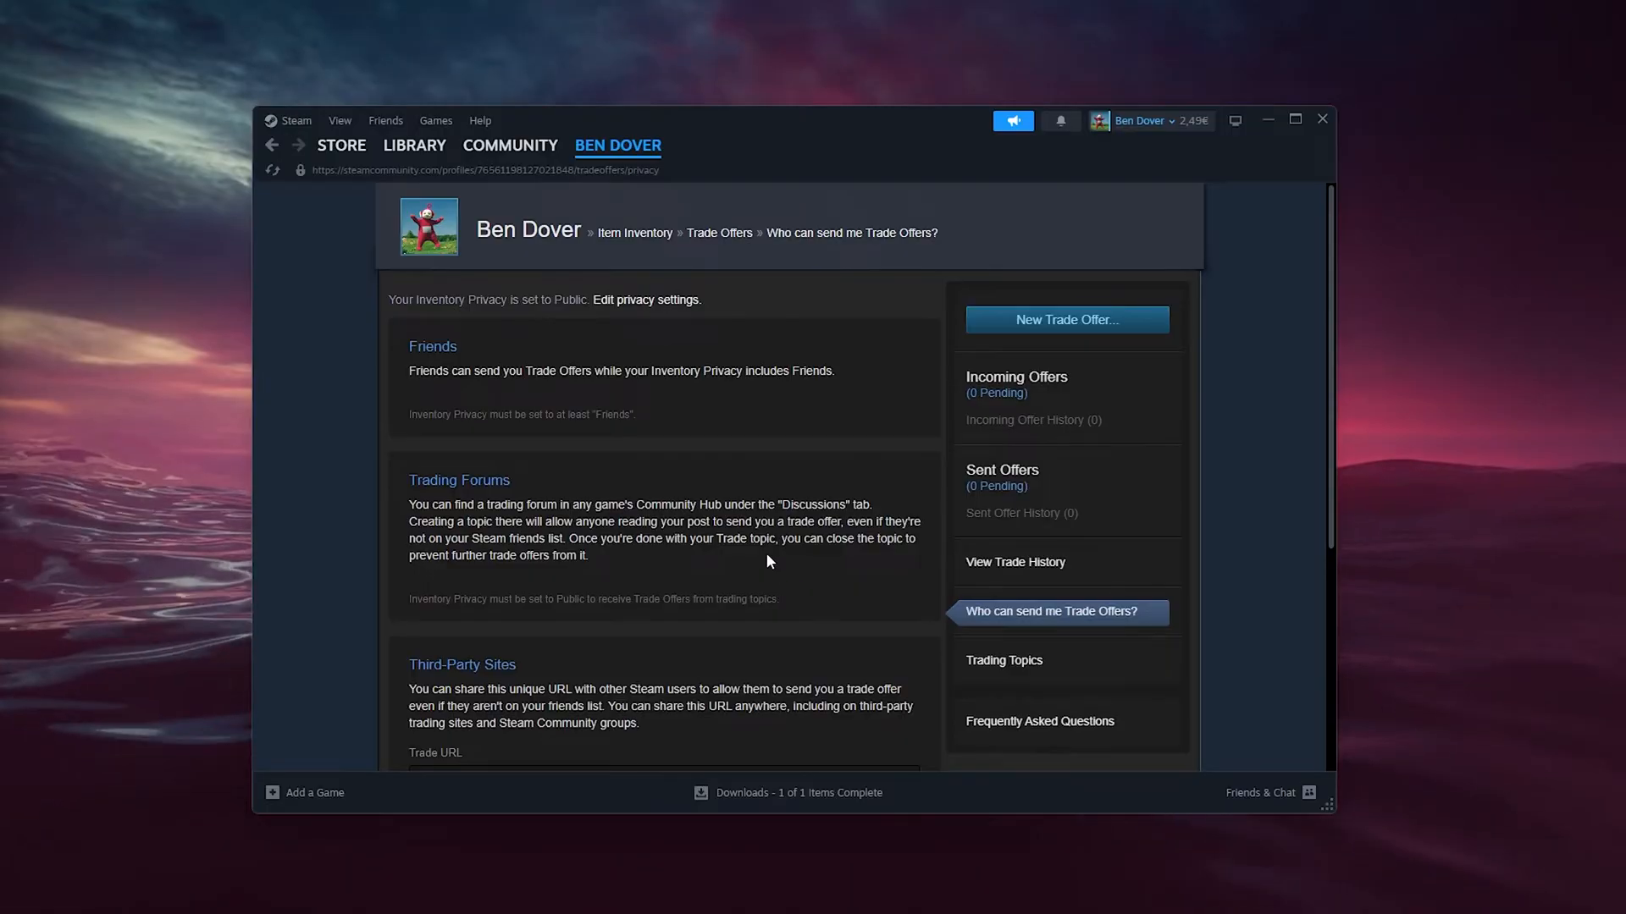
pyautogui.scroll(-3)
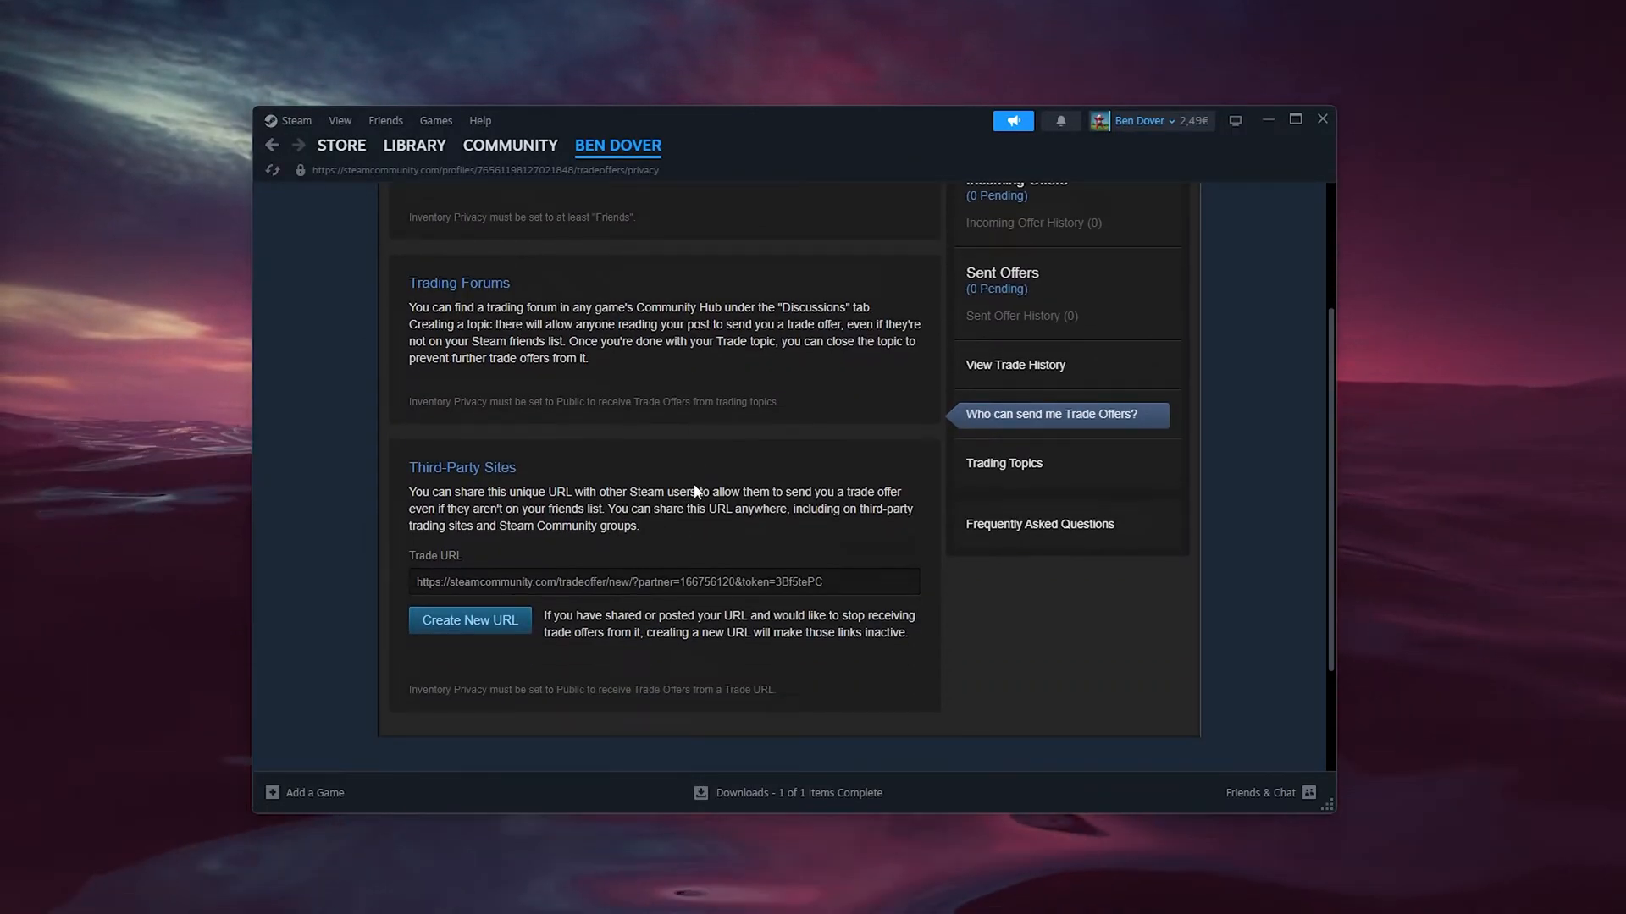
pyautogui.scroll(3)
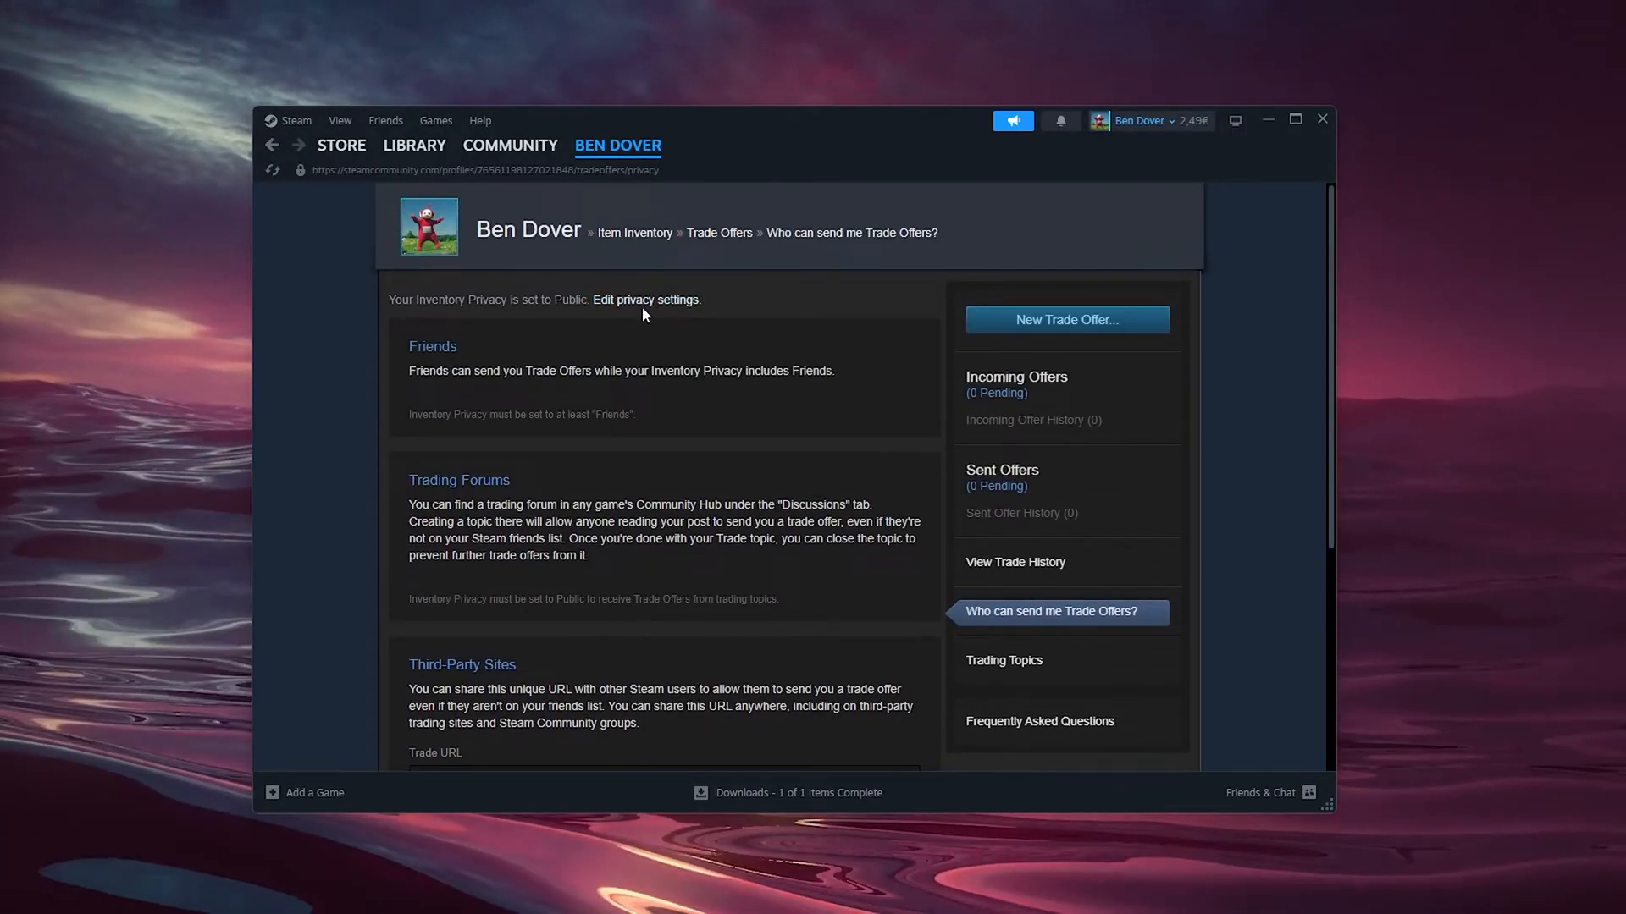
pyautogui.scroll(-3)
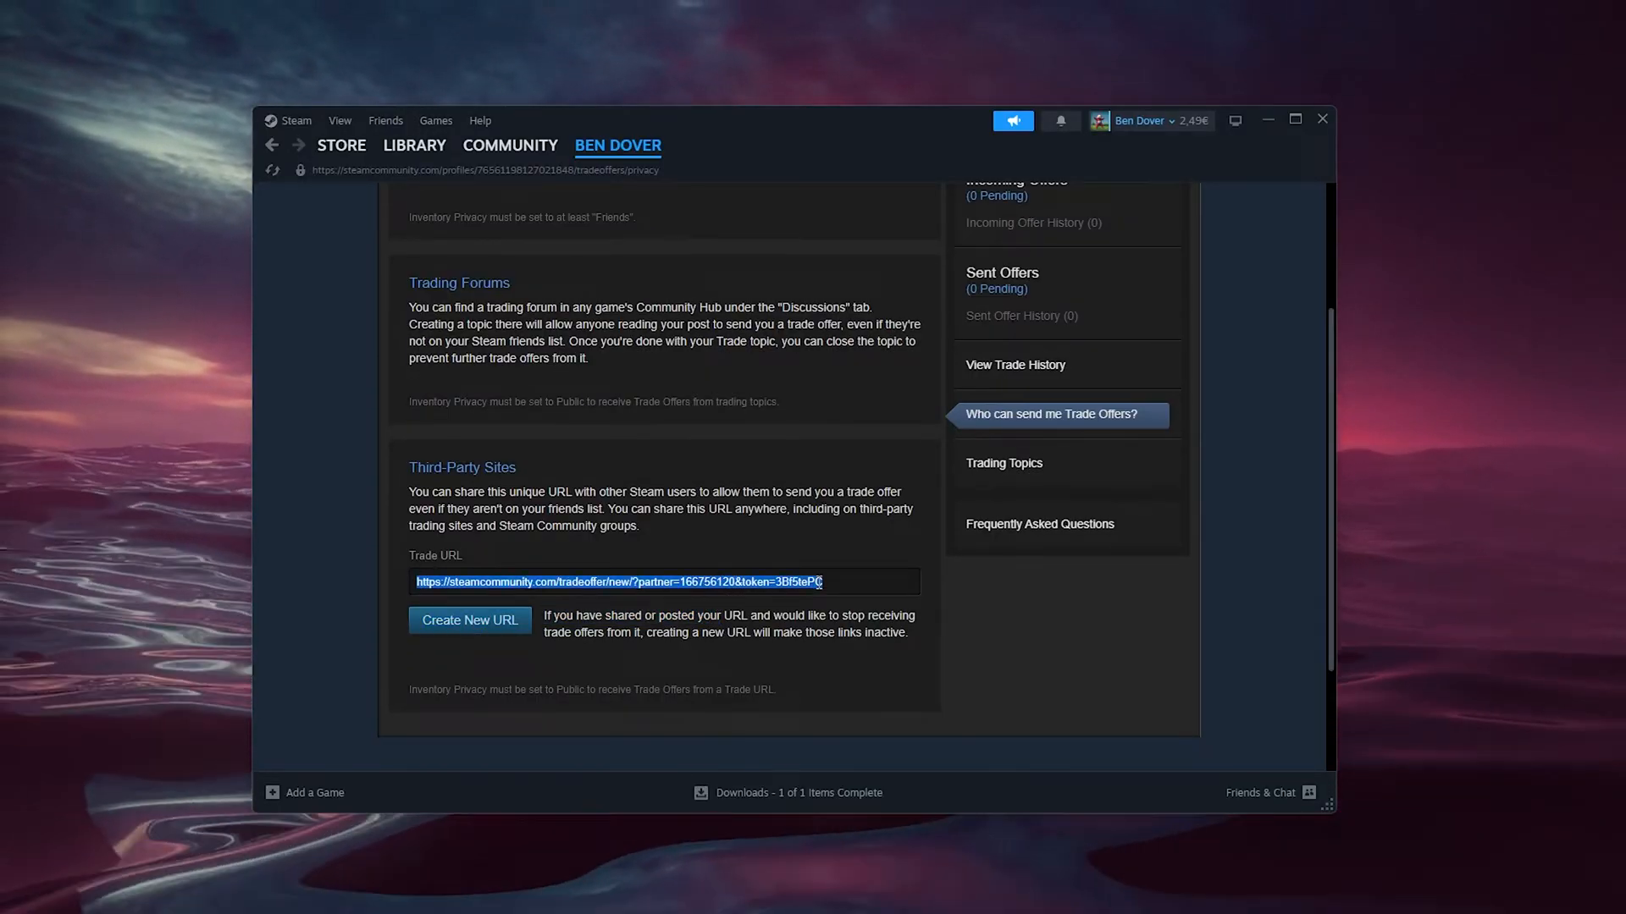
# Select the entire Trade URL in its field so it can be copied.
pyautogui.click(847, 581)
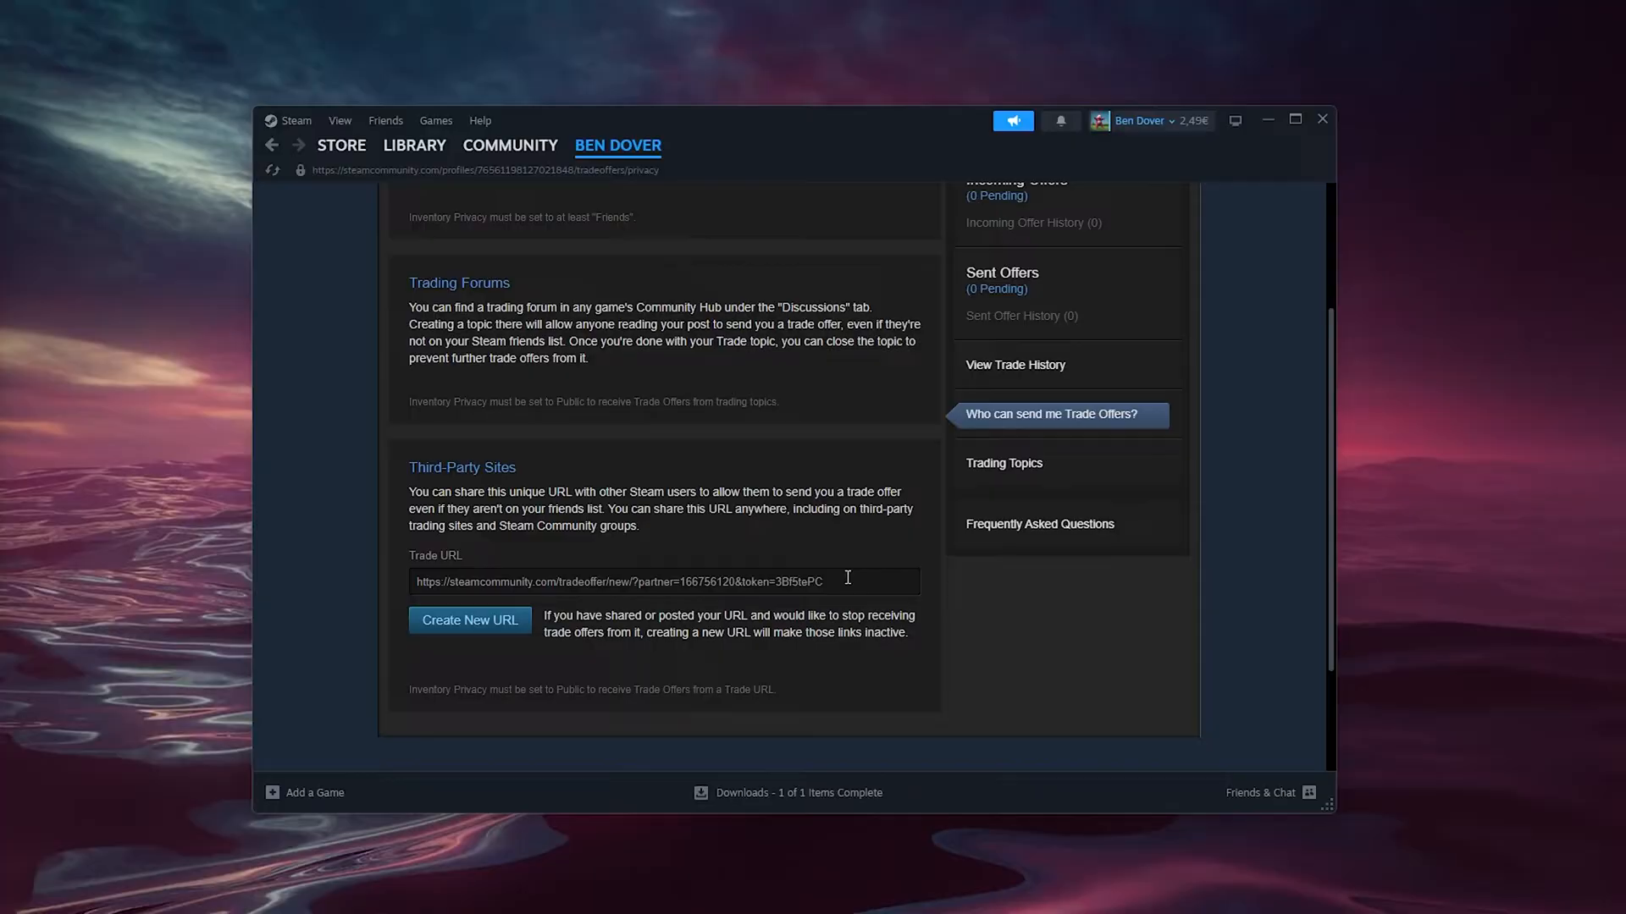
pyautogui.doubleClick(708, 581)
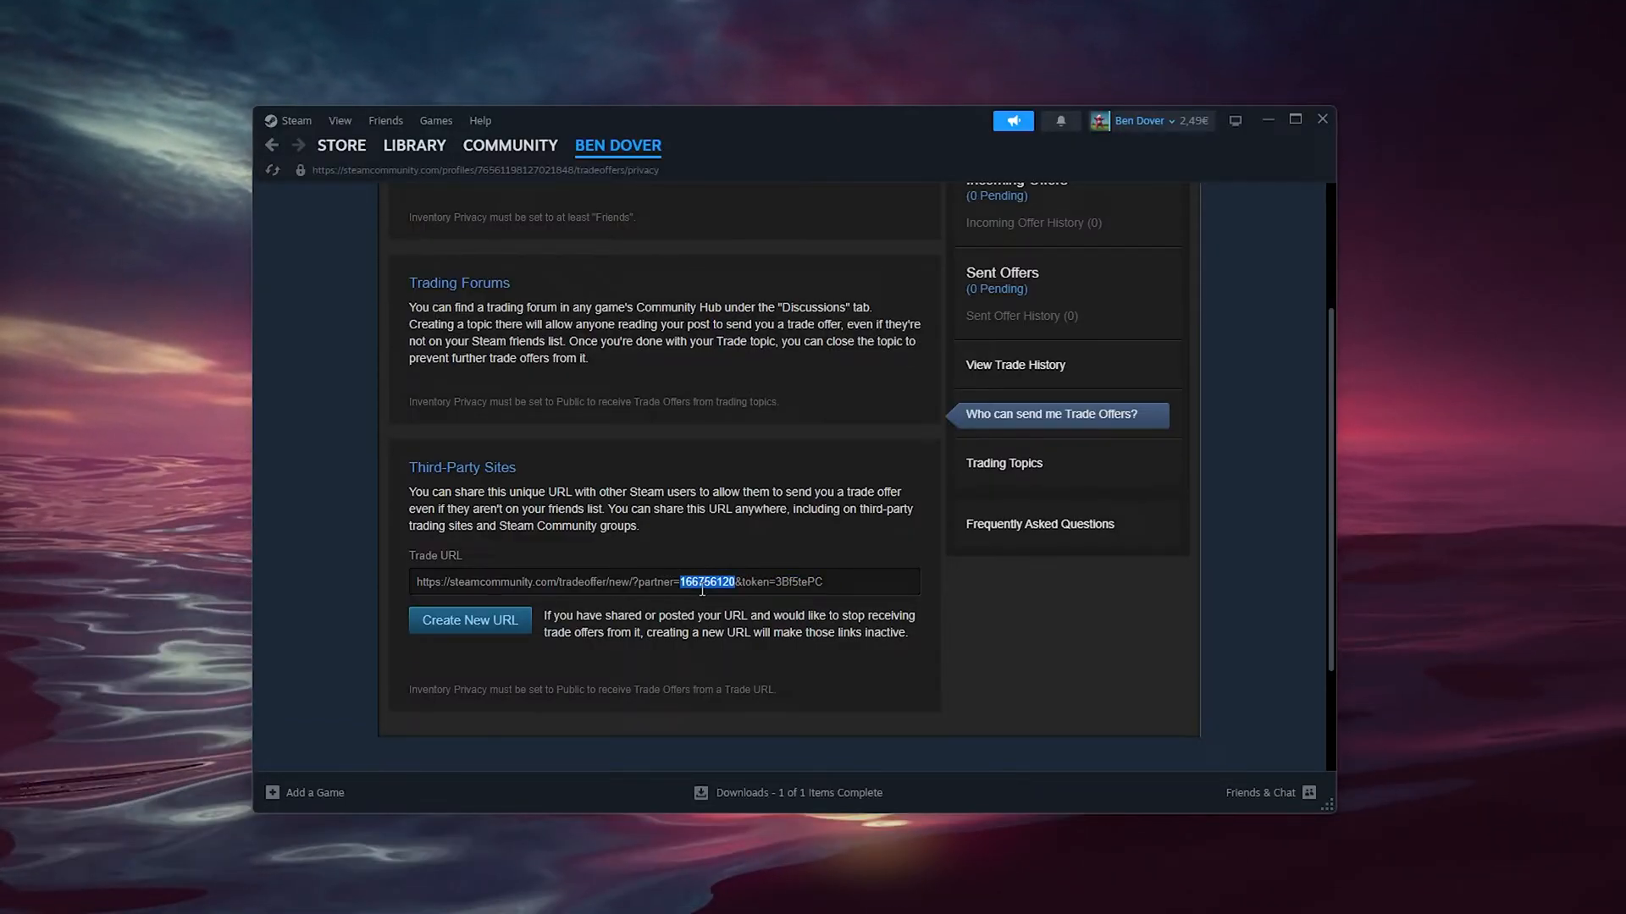
pyautogui.tripleClick(667, 581)
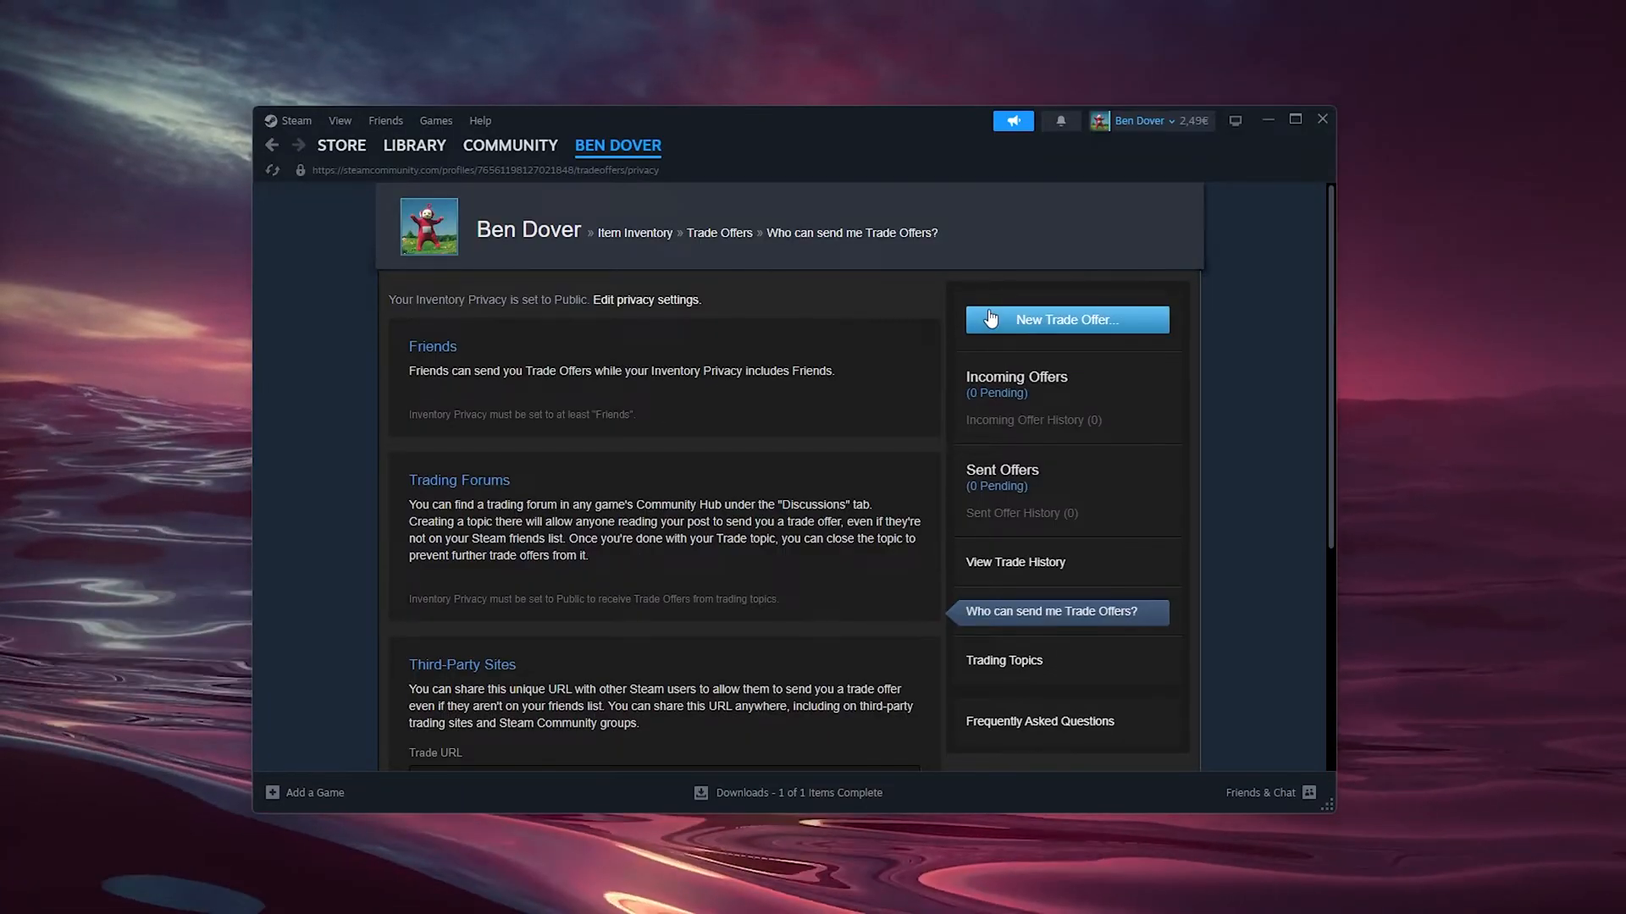
pyautogui.click(1065, 320)
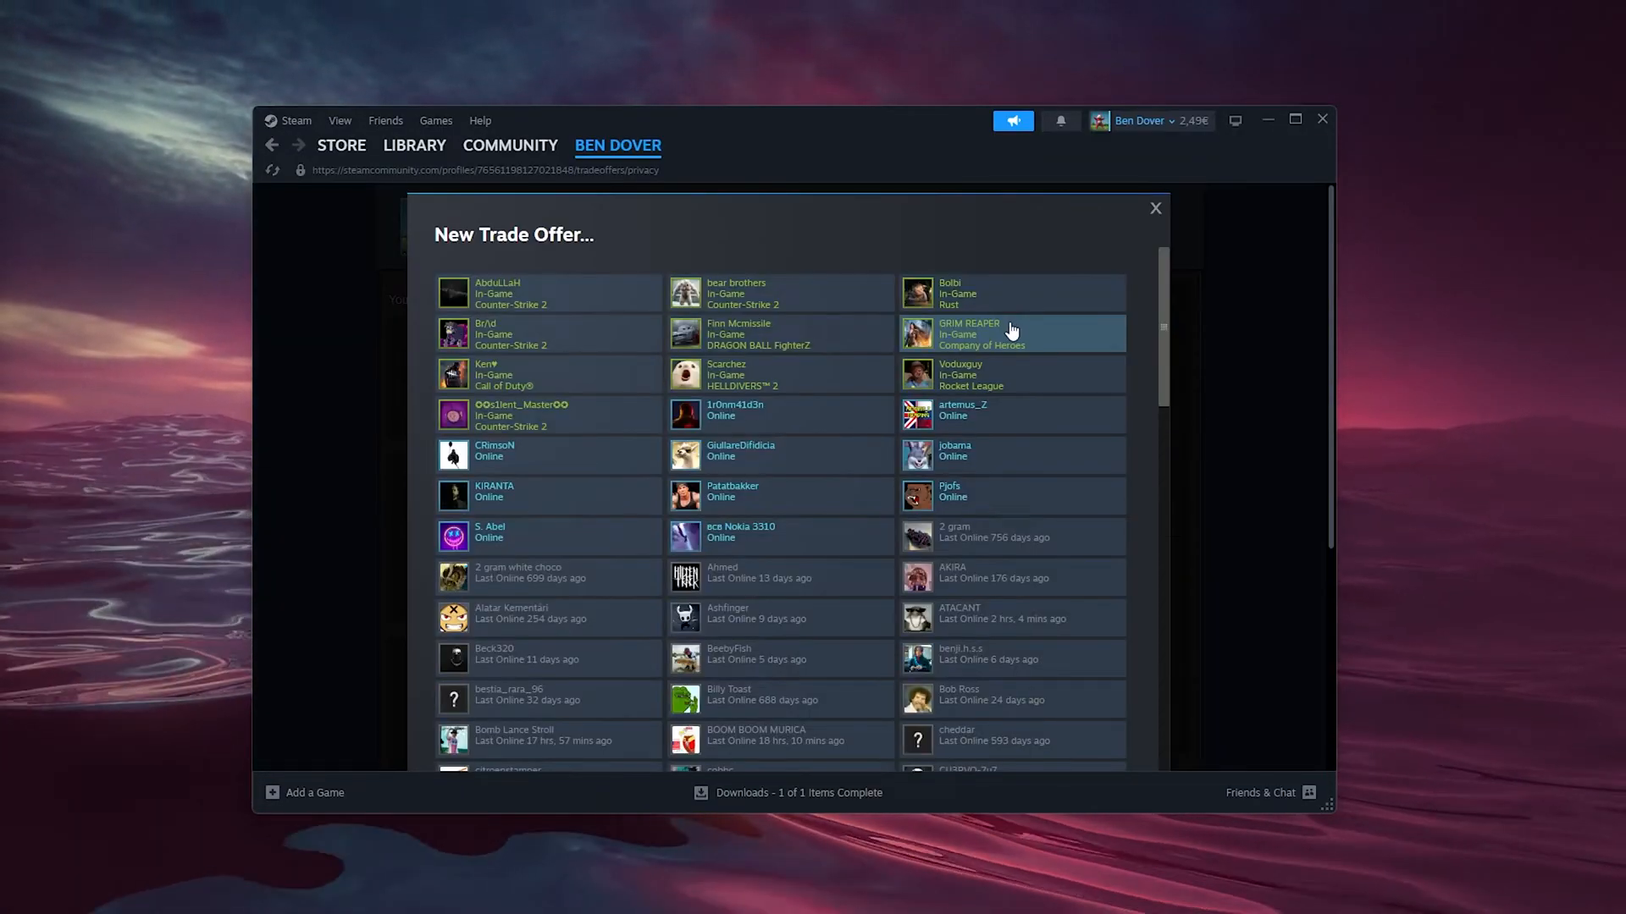
pyautogui.moveTo(785, 405)
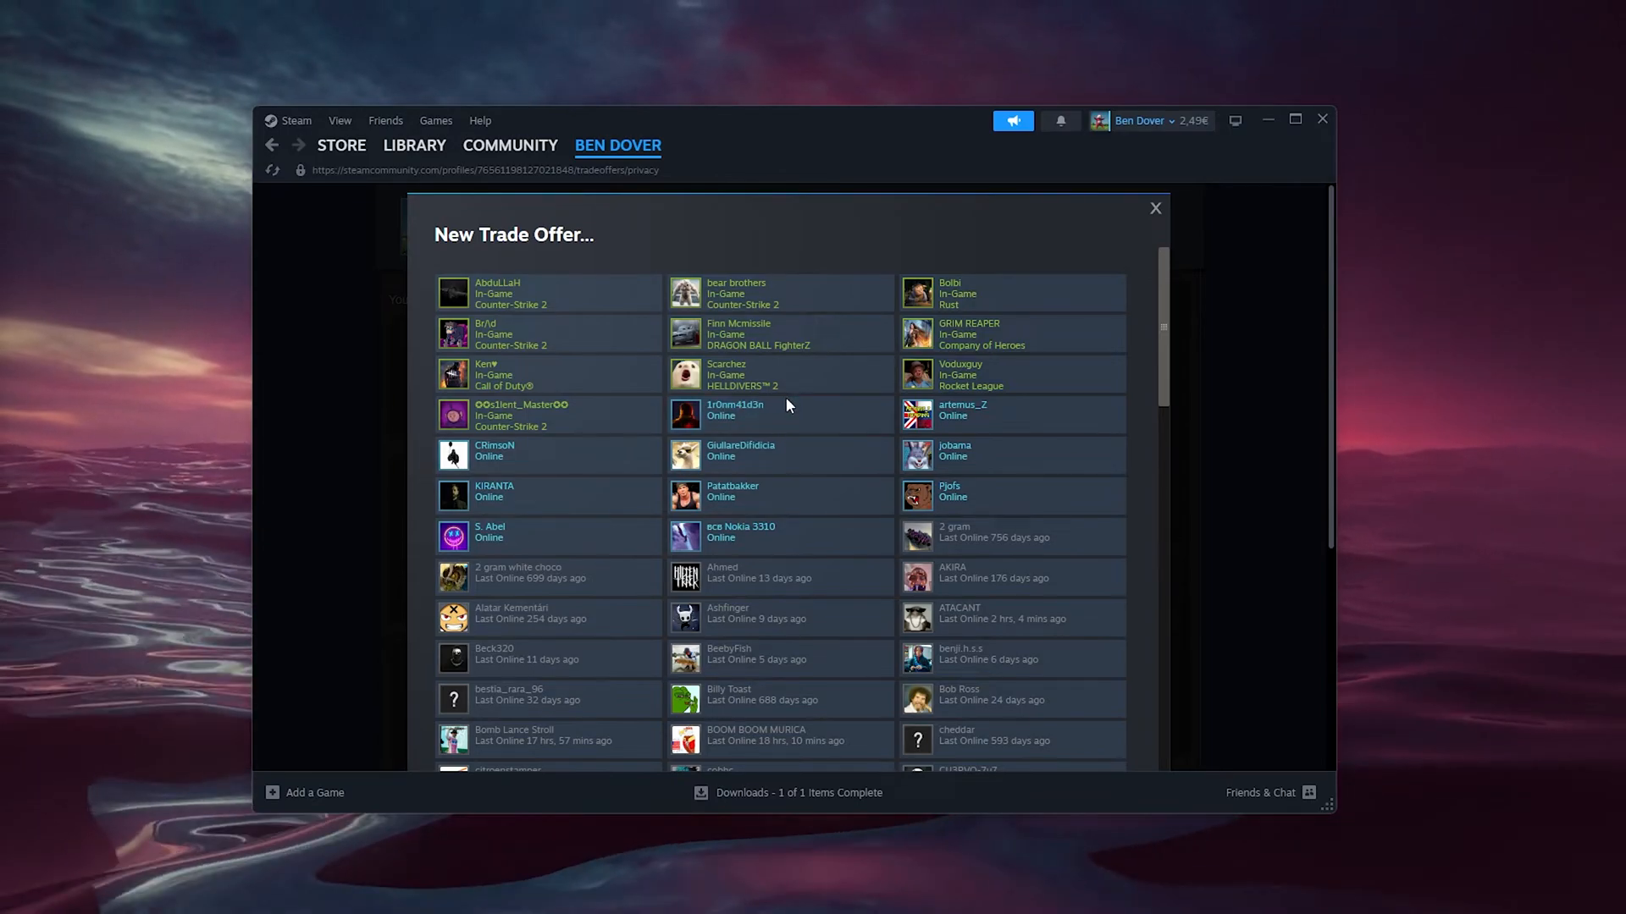
pyautogui.click(733, 410)
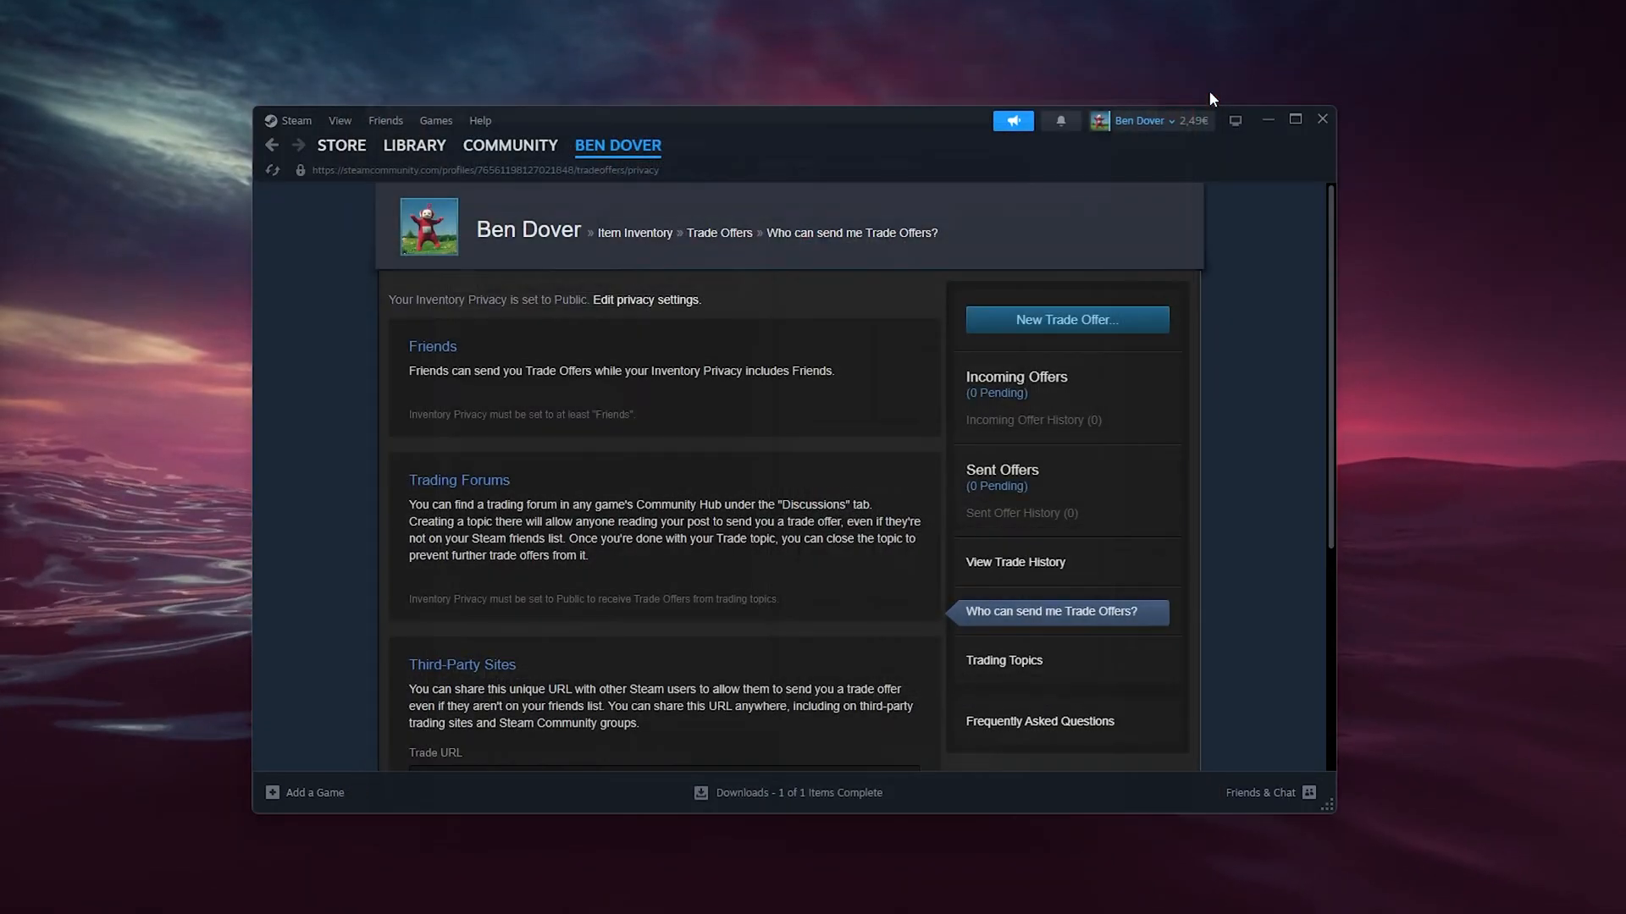
pyautogui.moveTo(789, 292)
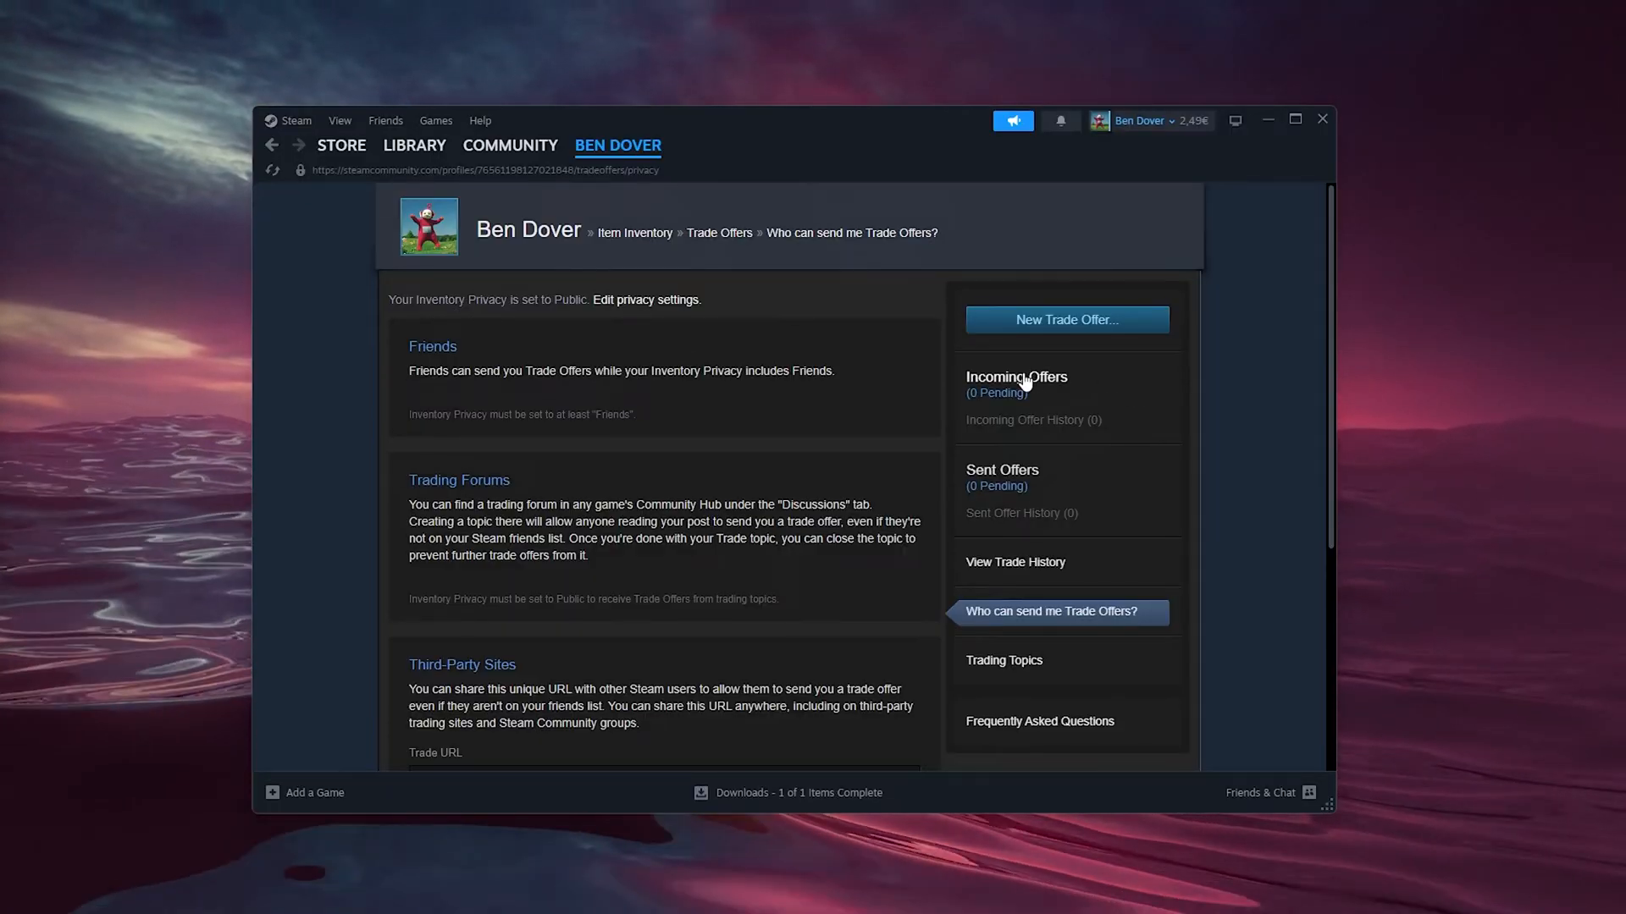
# Show the Incoming Offers page, which reports no incoming trade offers.
pyautogui.click(1016, 384)
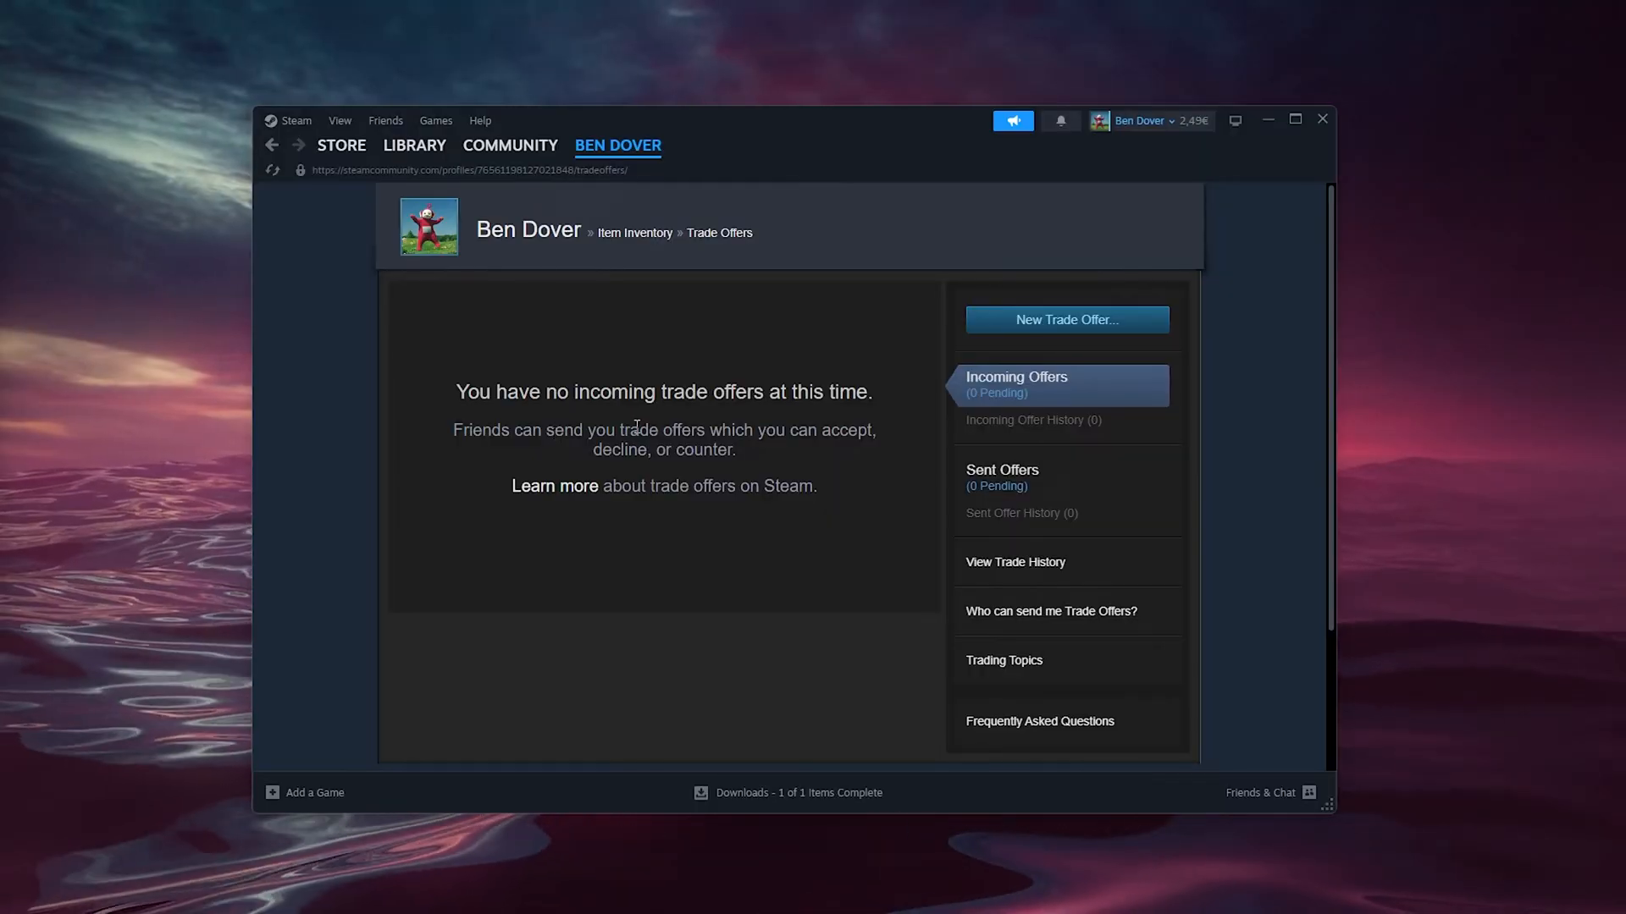
pyautogui.moveTo(790, 367)
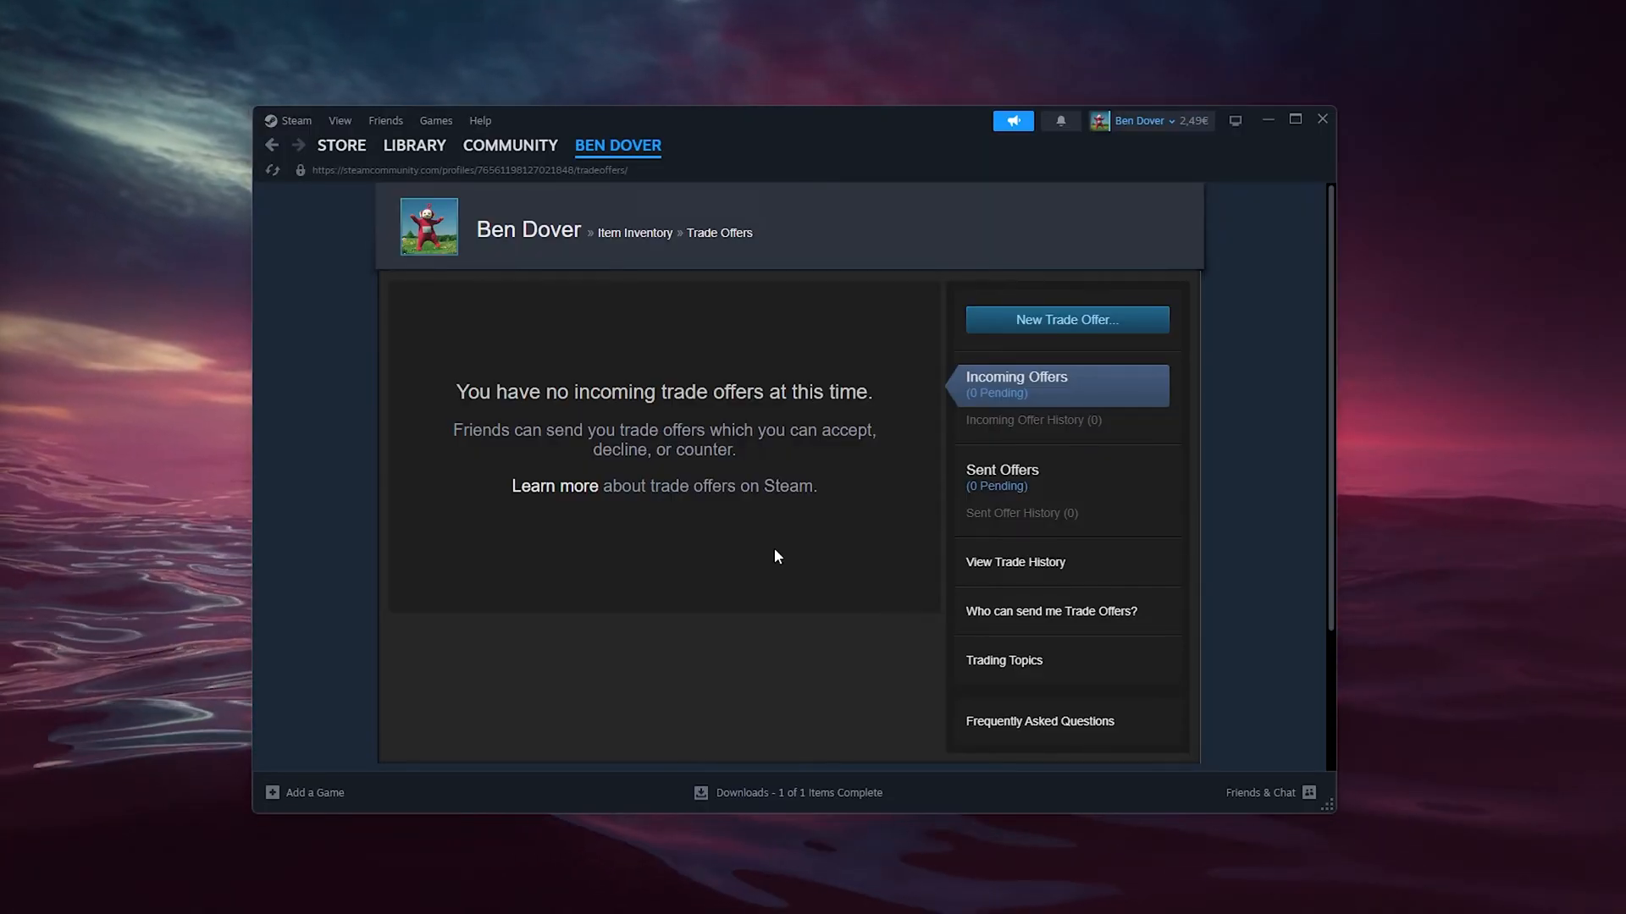
pyautogui.moveTo(797, 552)
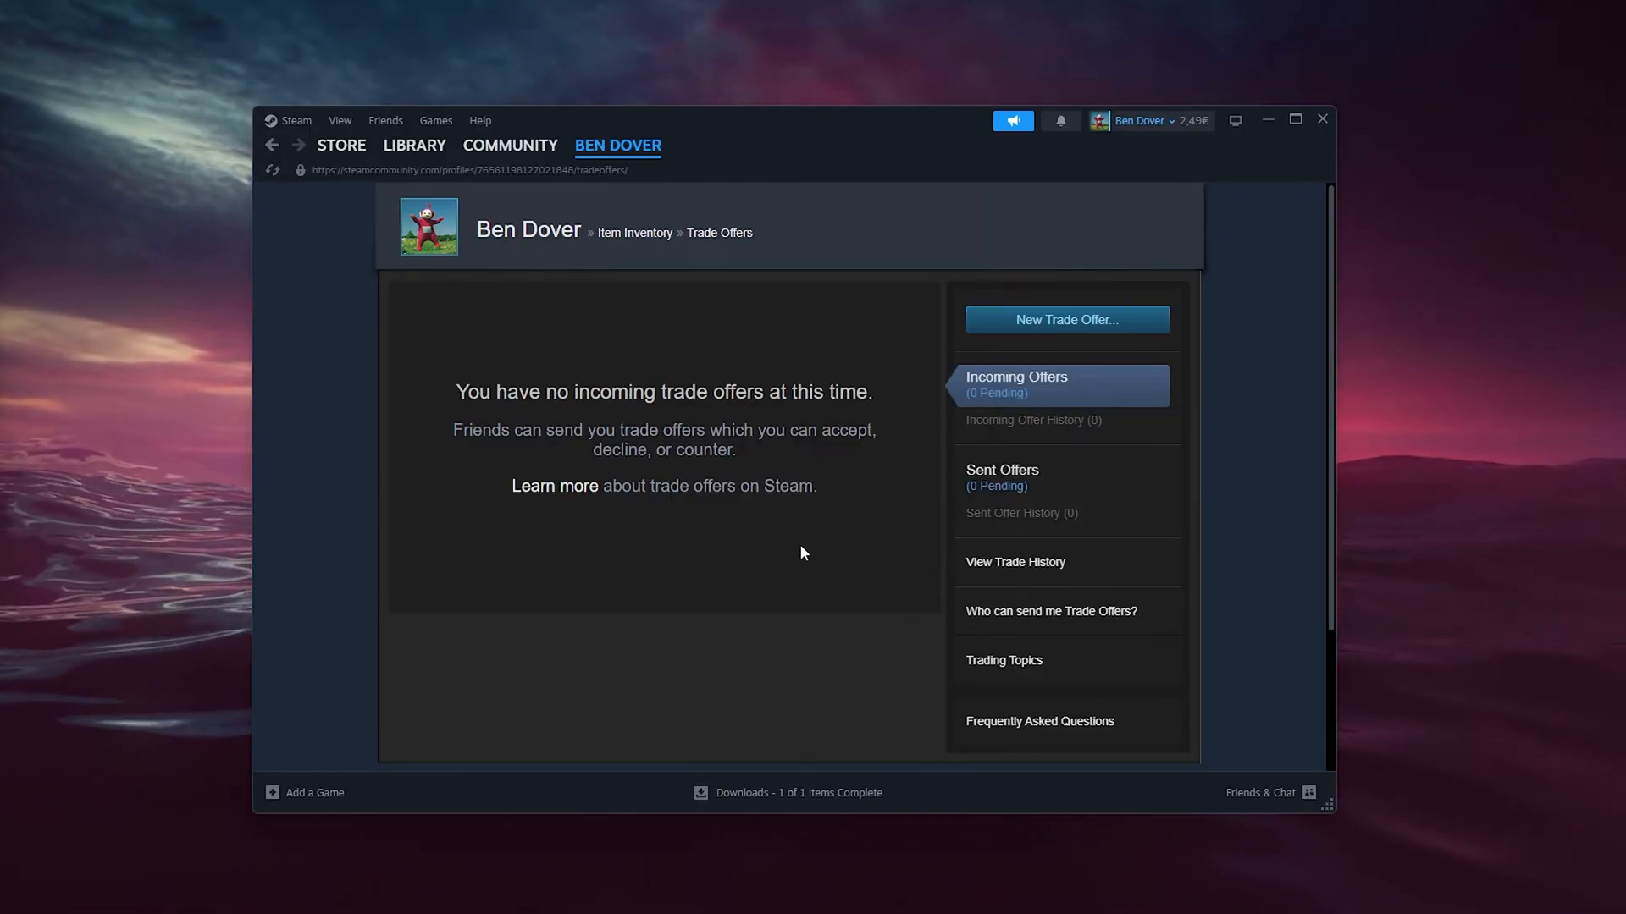
pyautogui.moveTo(808, 557)
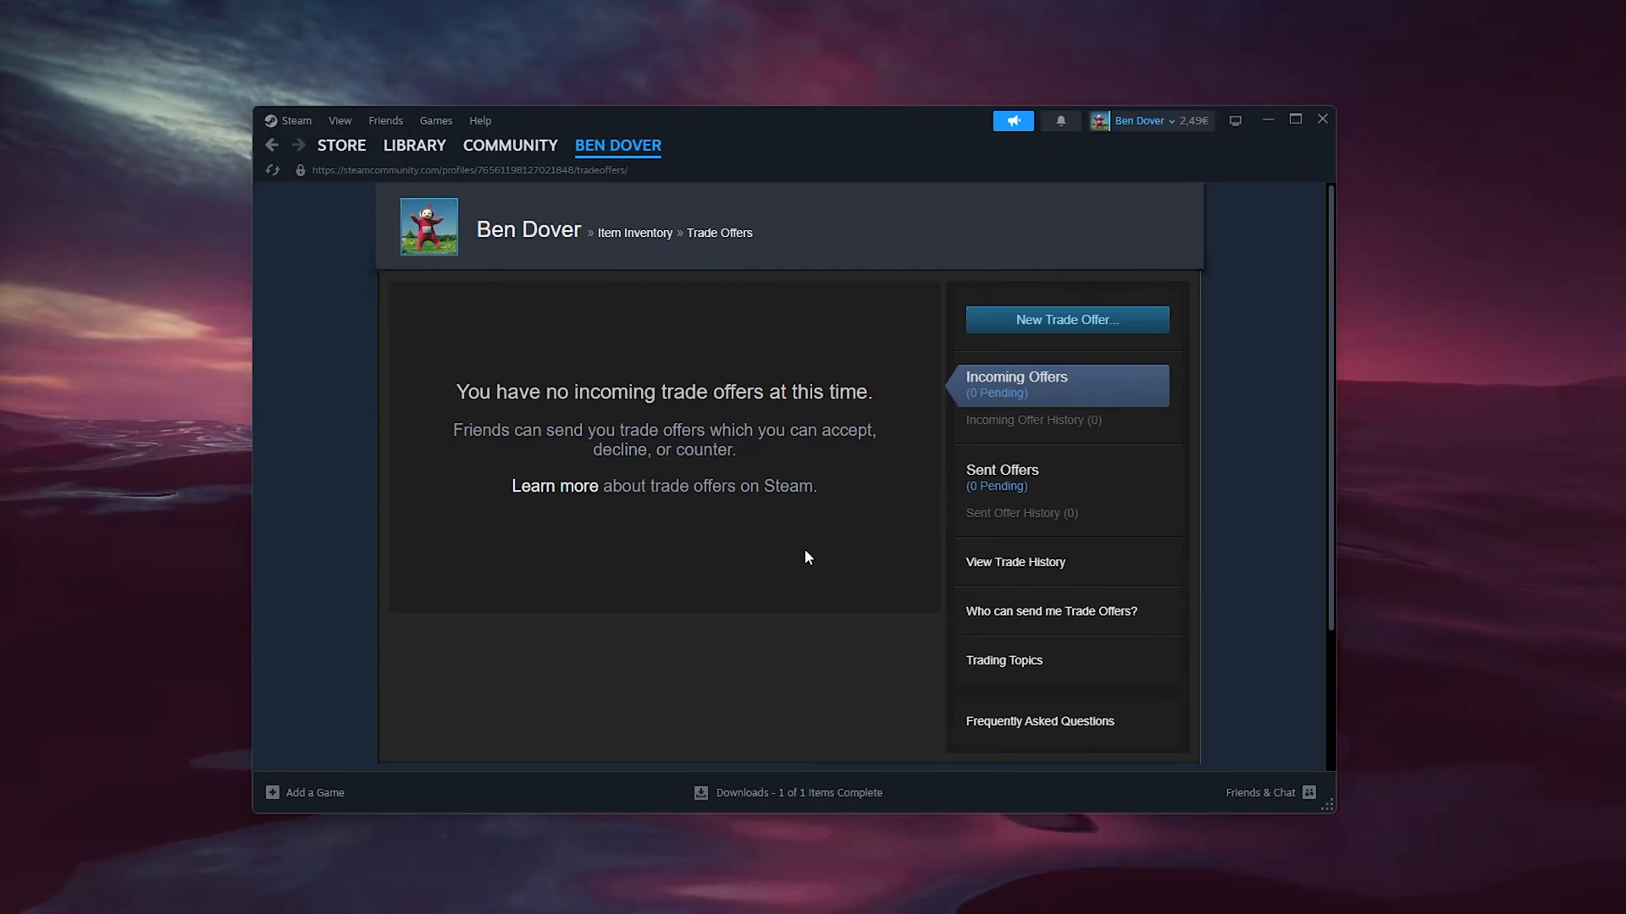
pyautogui.moveTo(823, 547)
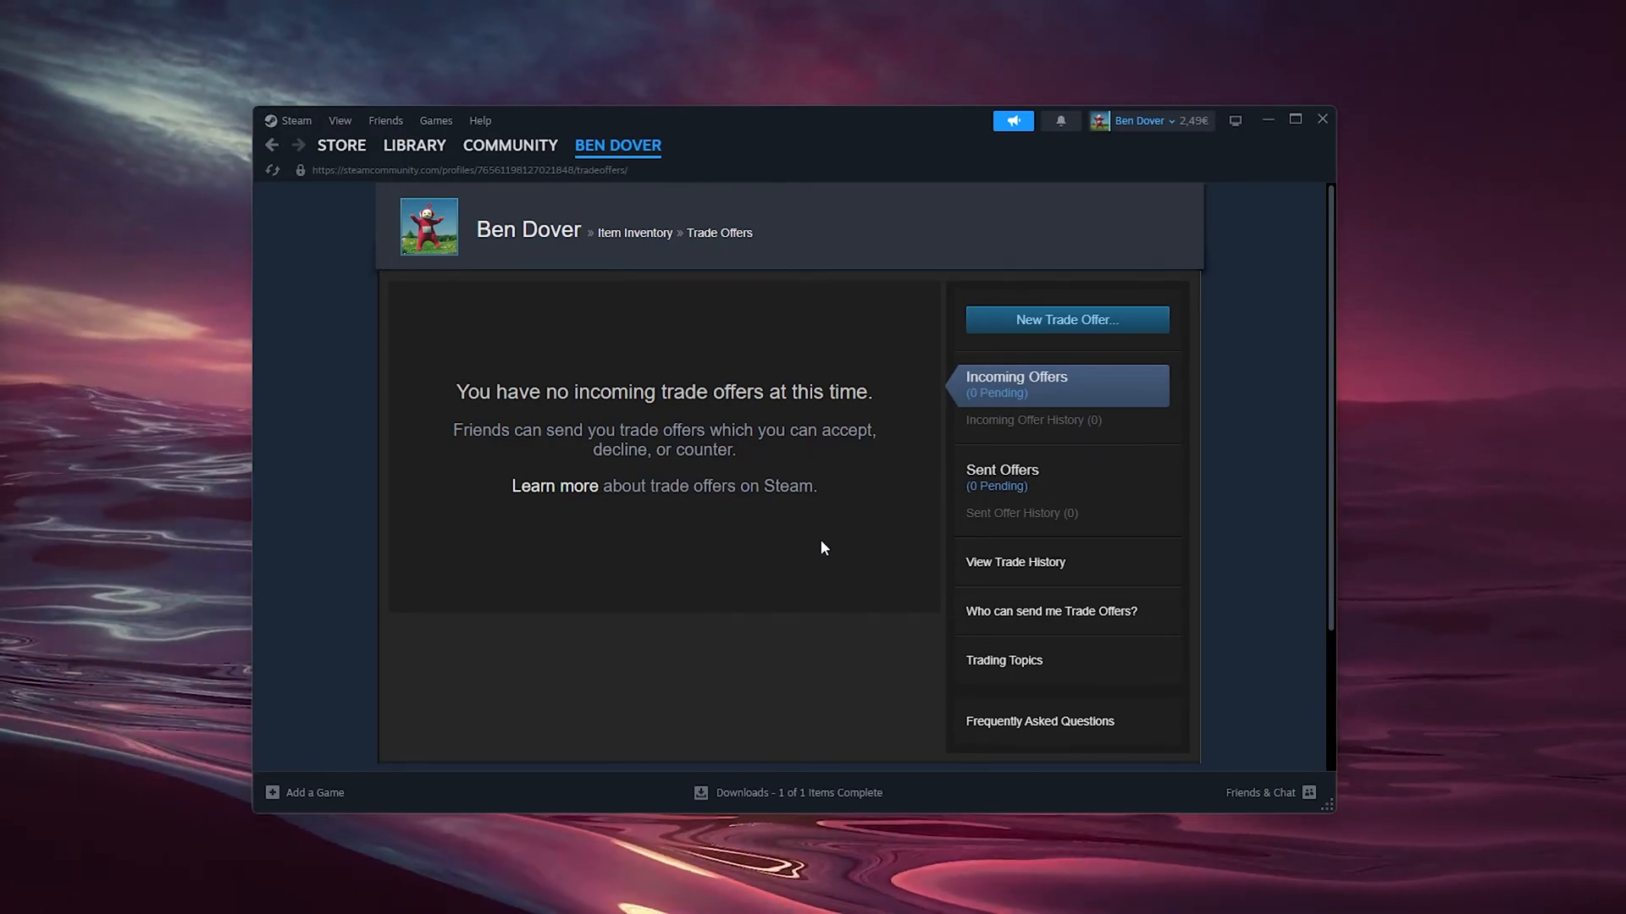
pyautogui.moveTo(830, 536)
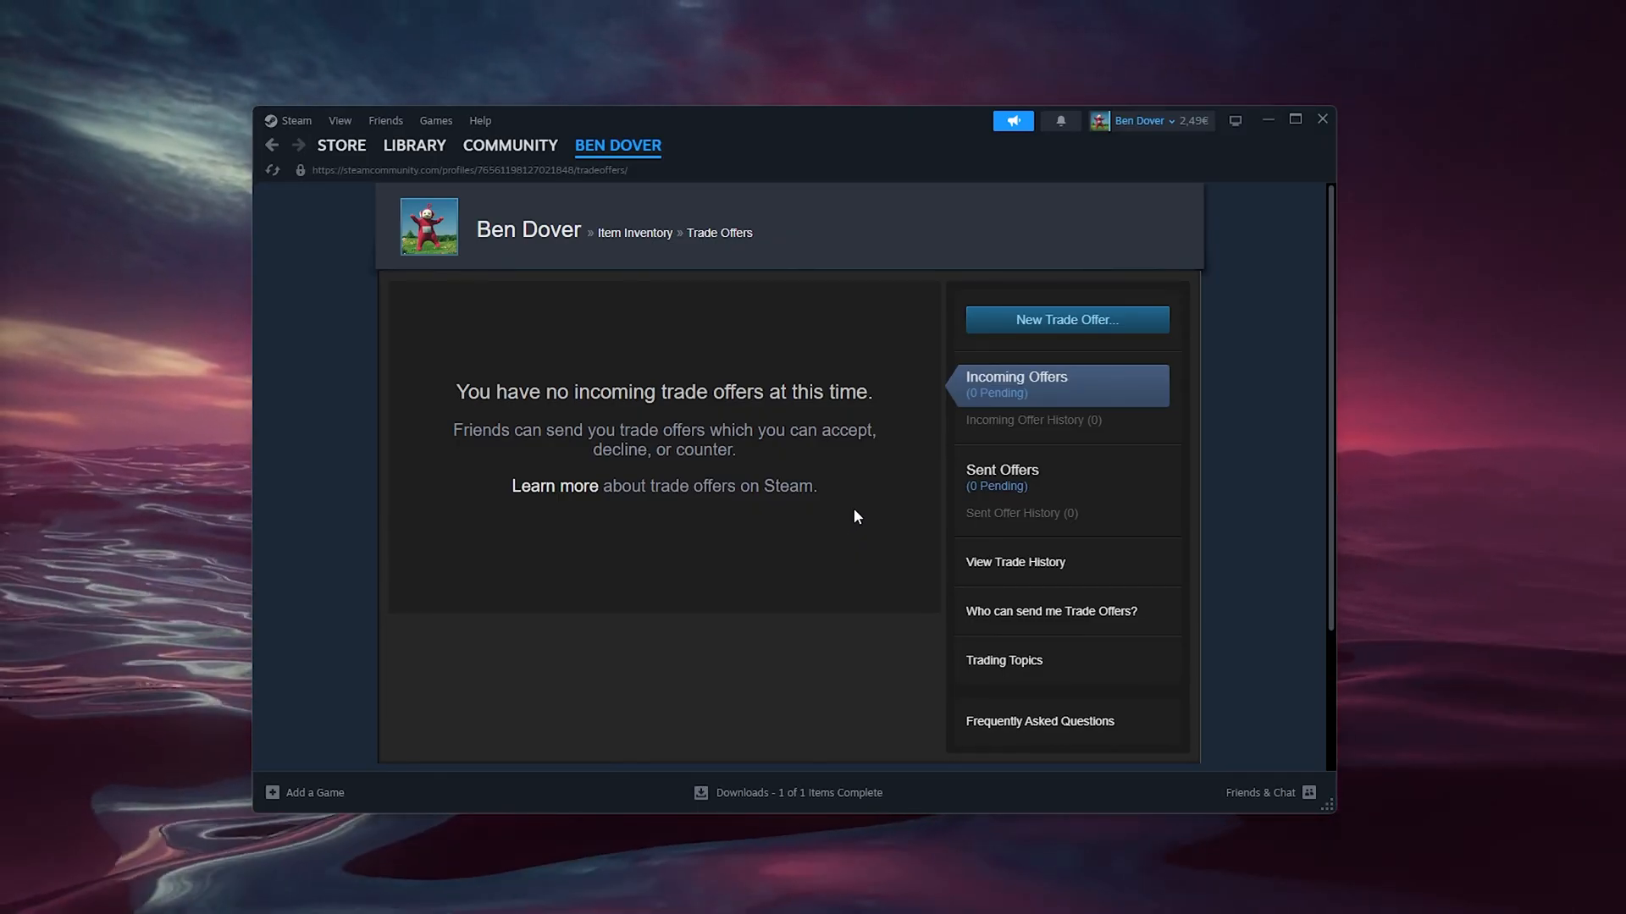
pyautogui.moveTo(851, 488)
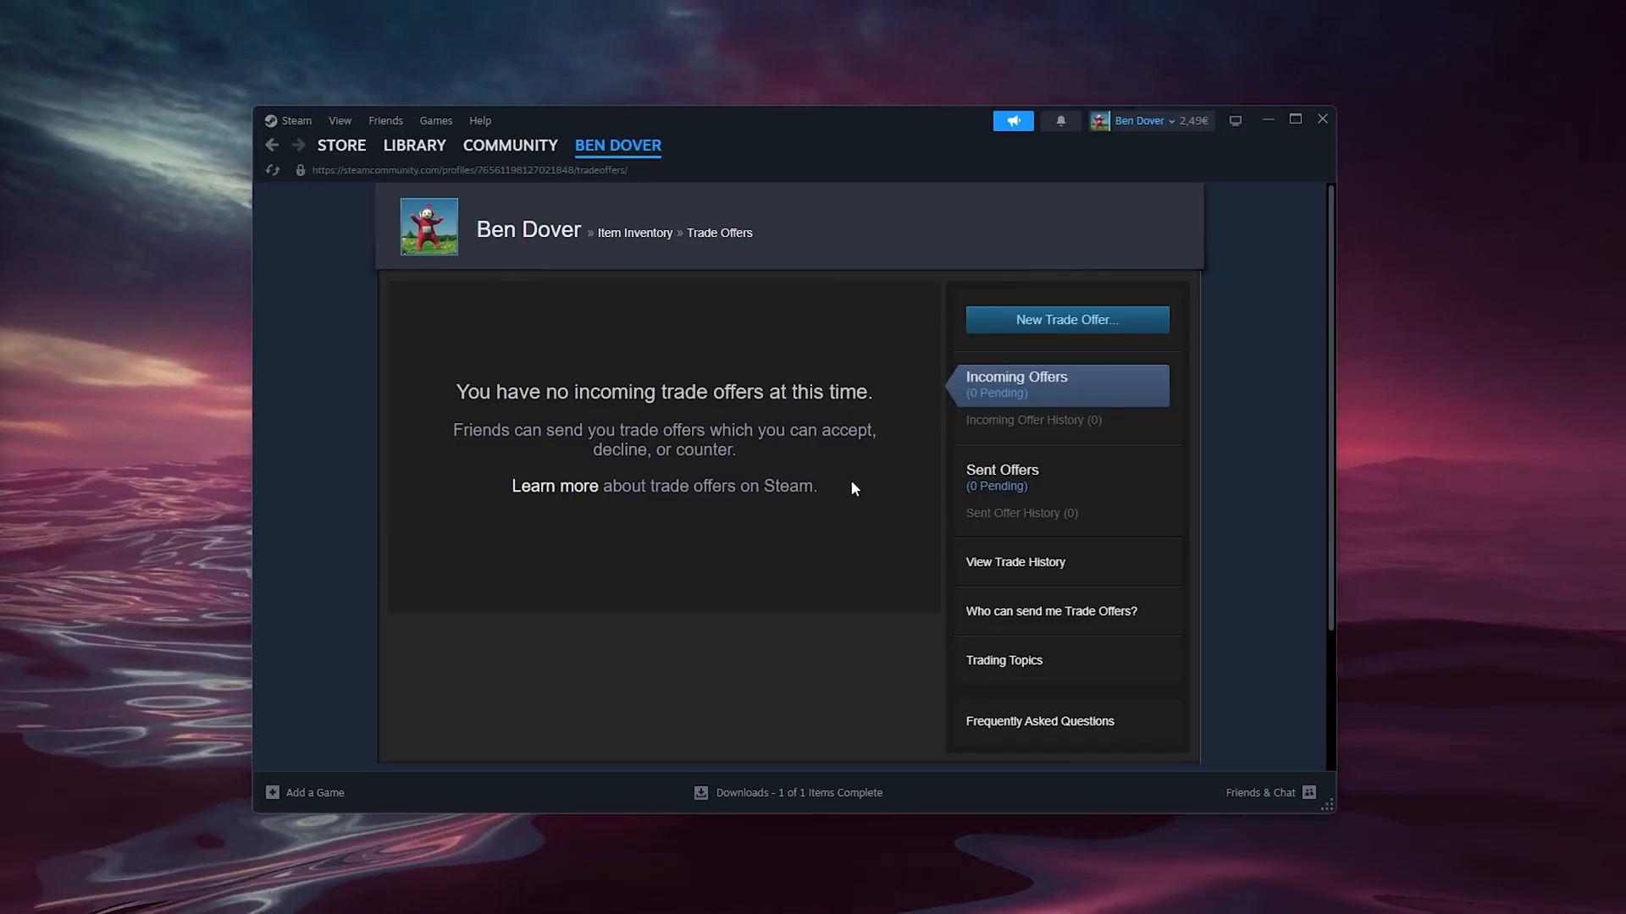